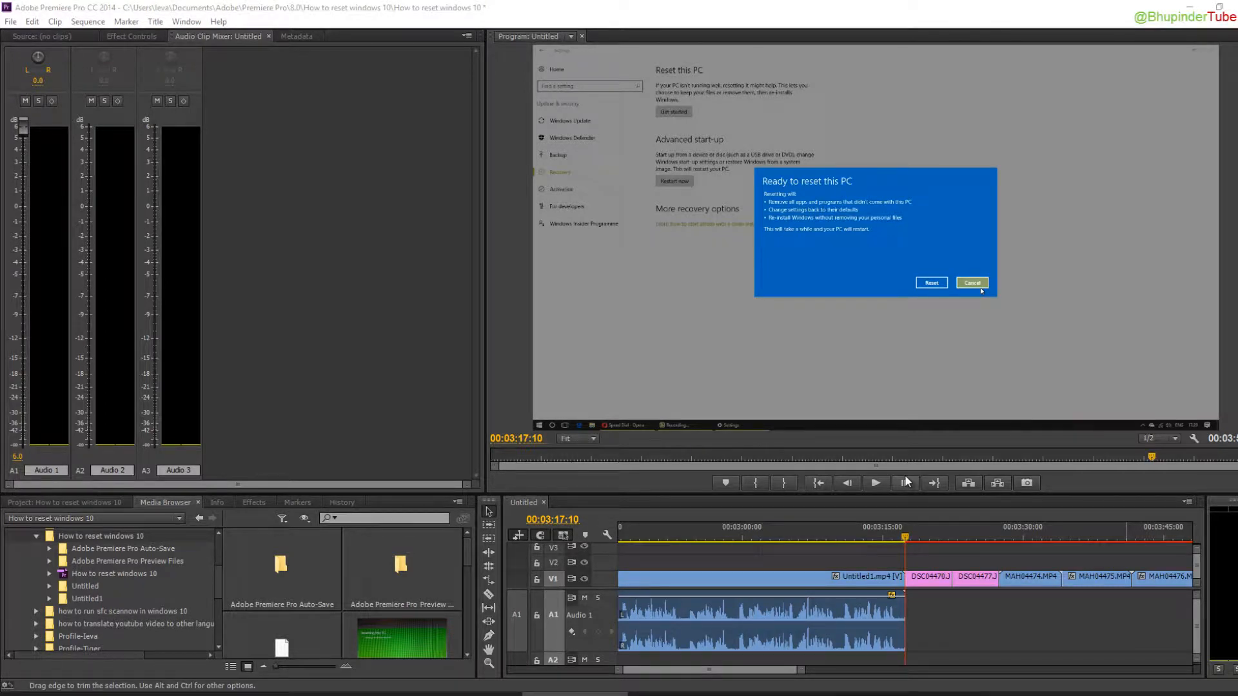
pyautogui.moveTo(695, 335)
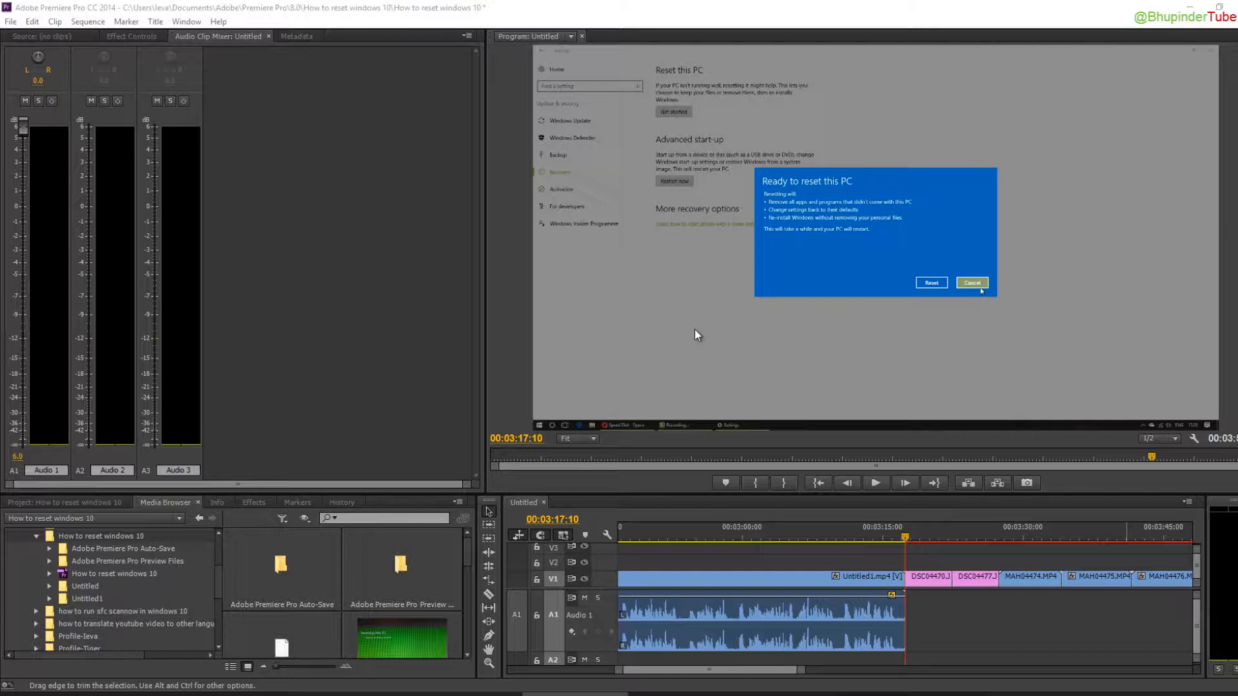
pyautogui.moveTo(979, 553)
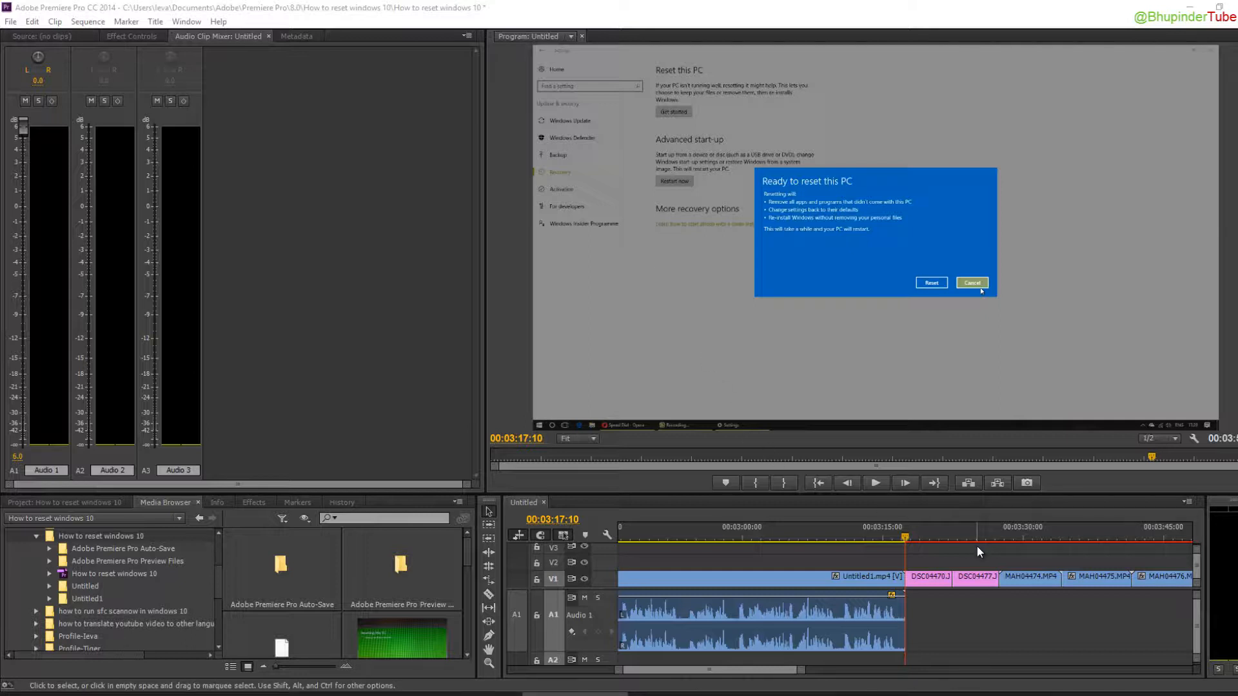
pyautogui.moveTo(984, 593)
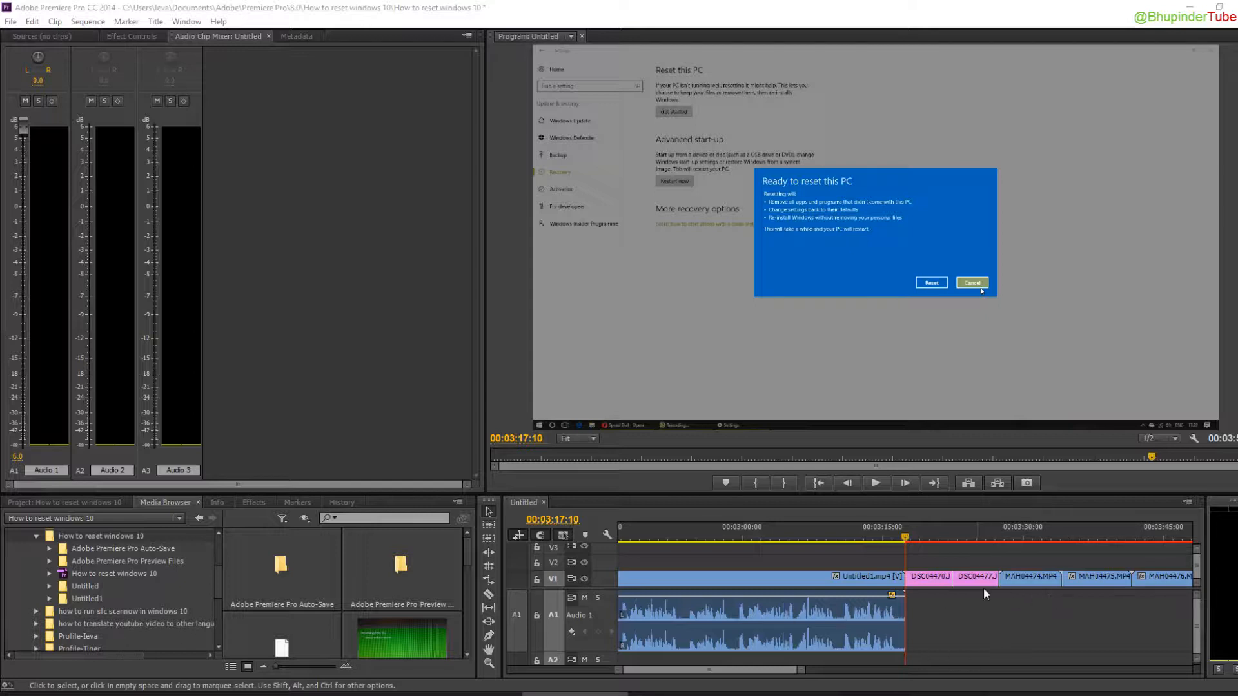
pyautogui.moveTo(823, 645)
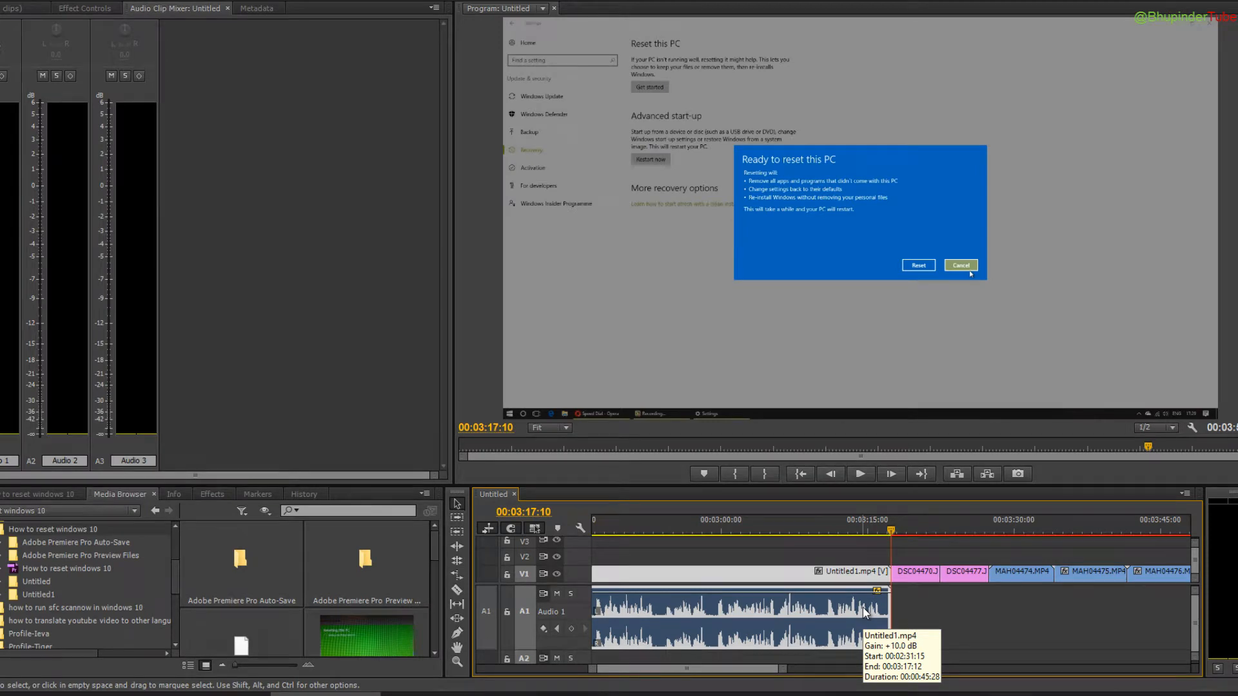
# Inspect the existing audio clip's options and dismiss the Add Tracks dialog unchanged
pyautogui.rightClick(864, 612)
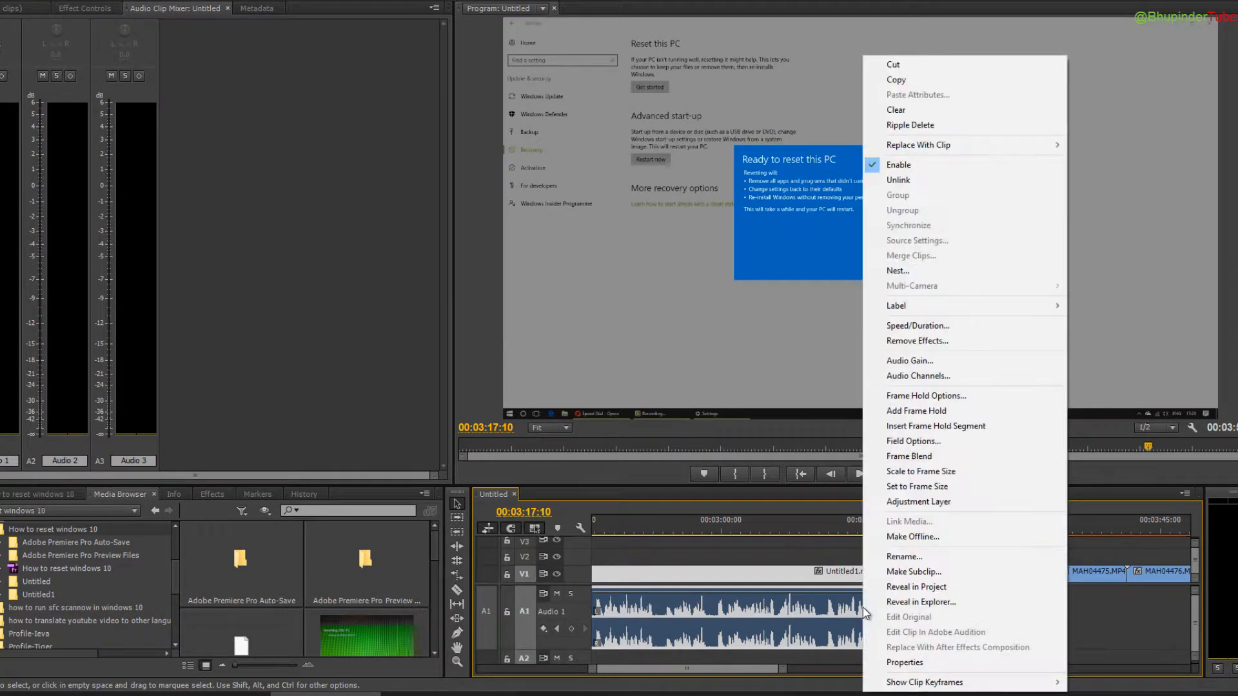
pyautogui.moveTo(898, 200)
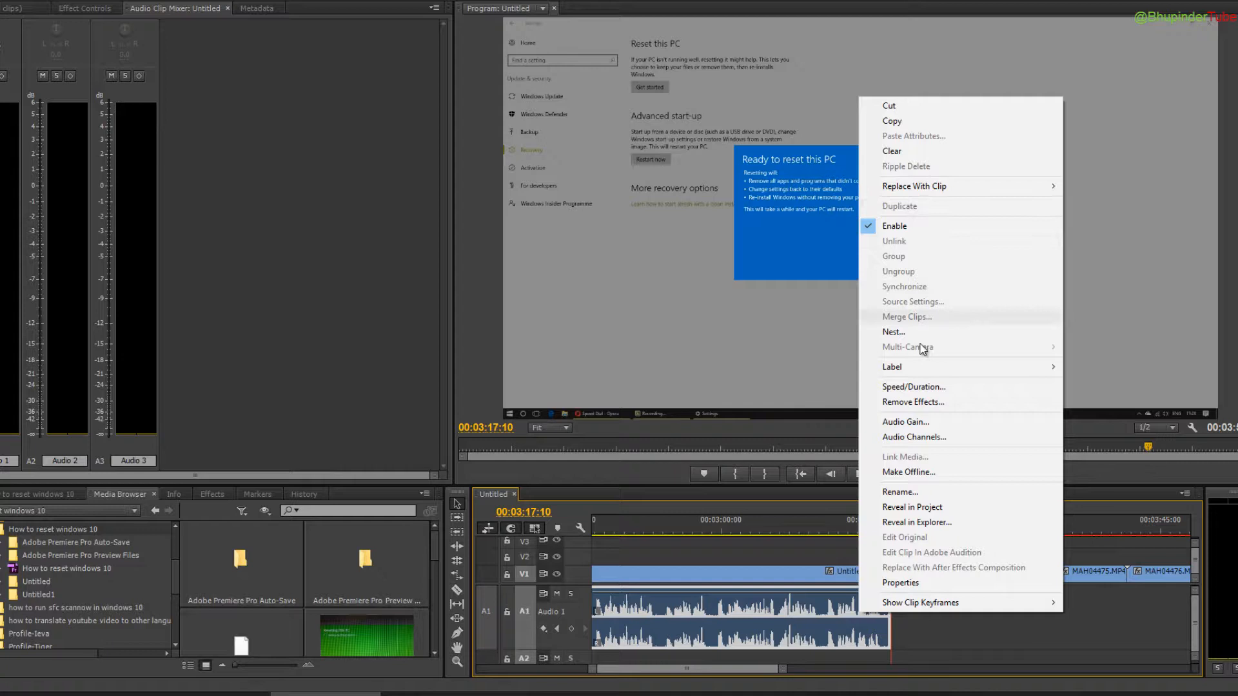
pyautogui.moveTo(976, 462)
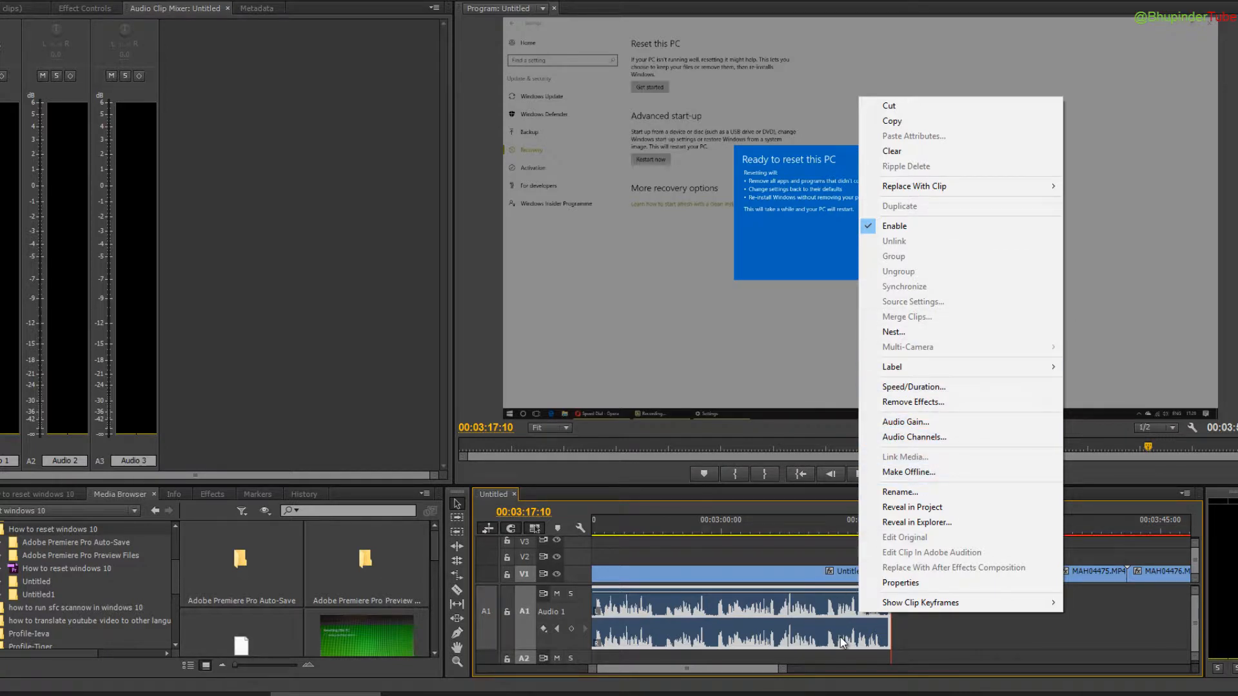
pyautogui.moveTo(842, 643)
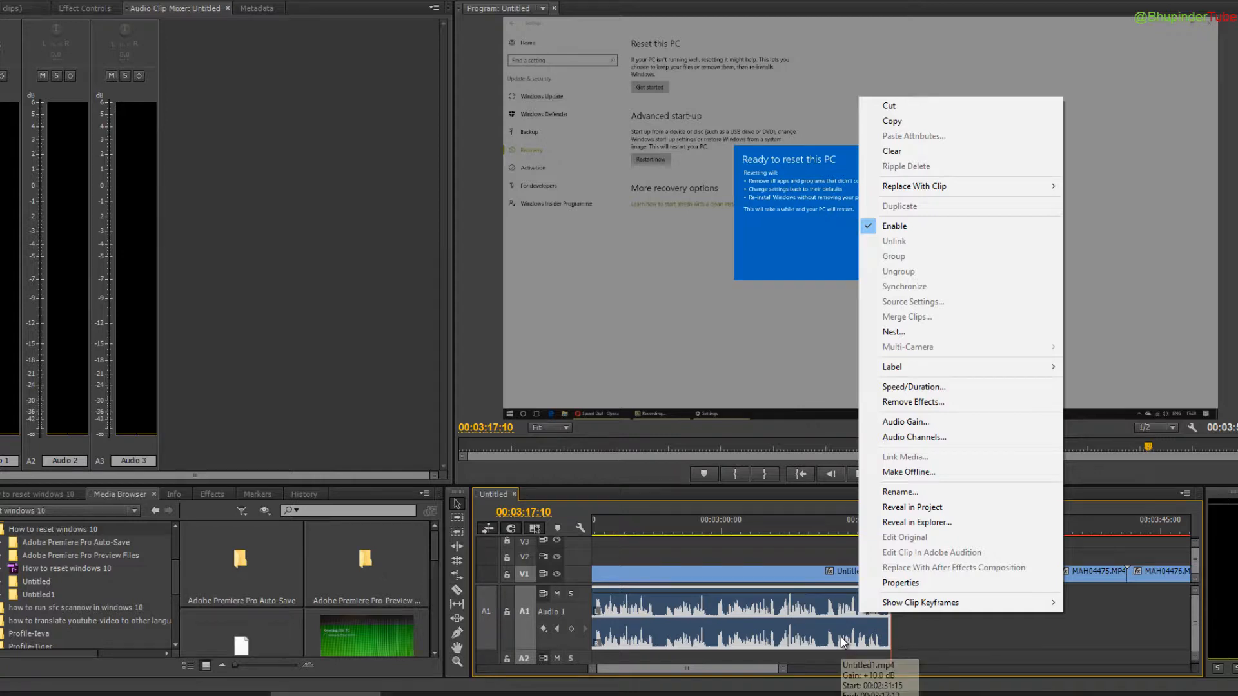
pyautogui.moveTo(958, 645)
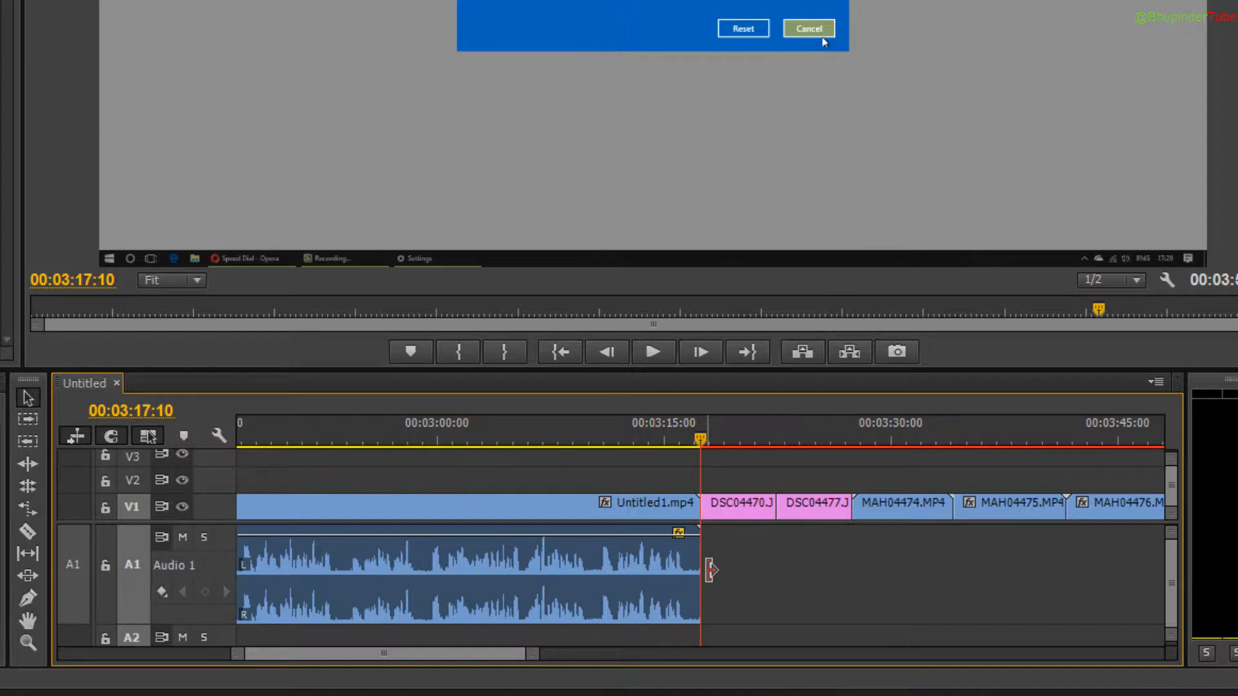
pyautogui.moveTo(784, 588)
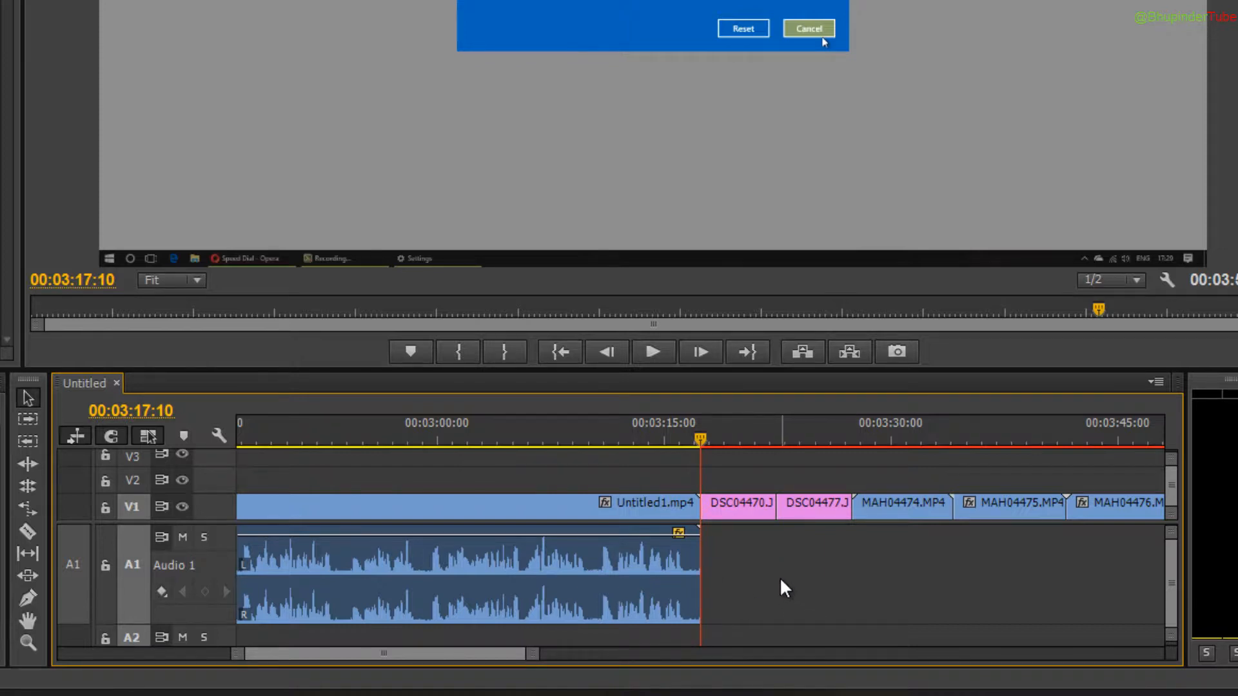
pyautogui.moveTo(90, 616)
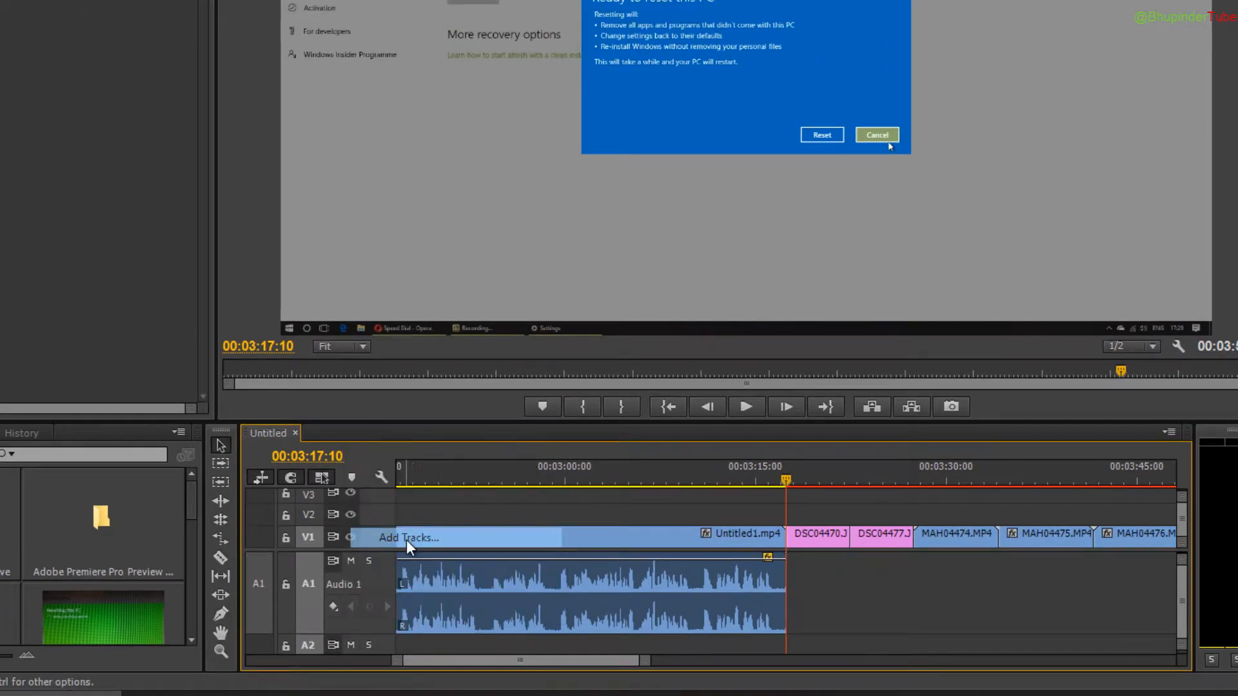
pyautogui.click(409, 538)
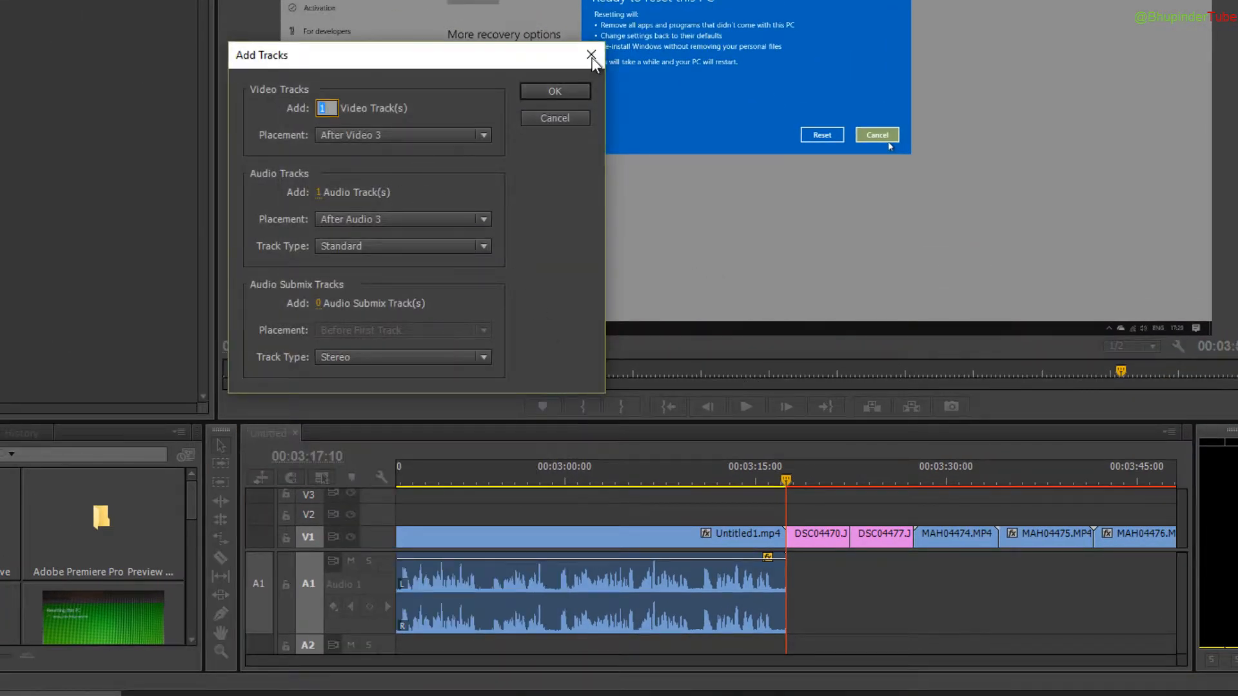
pyautogui.click(591, 55)
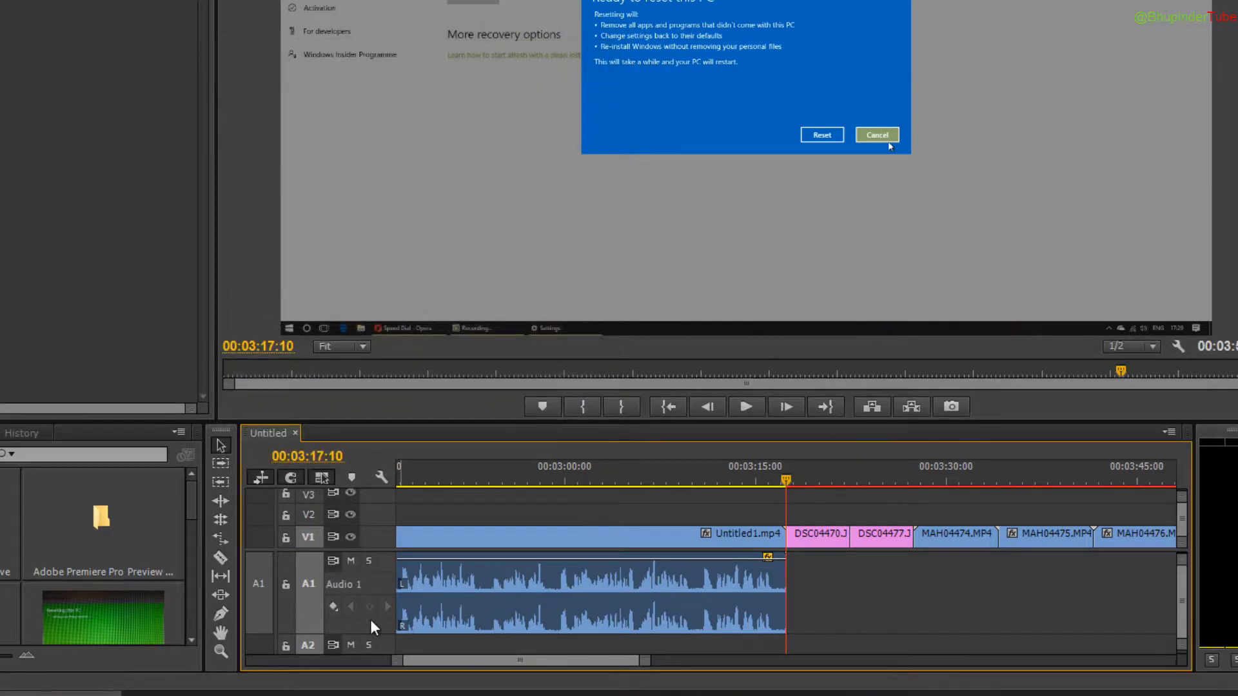
# Start customizing the A1 track header through its Customize option
pyautogui.rightClick(371, 628)
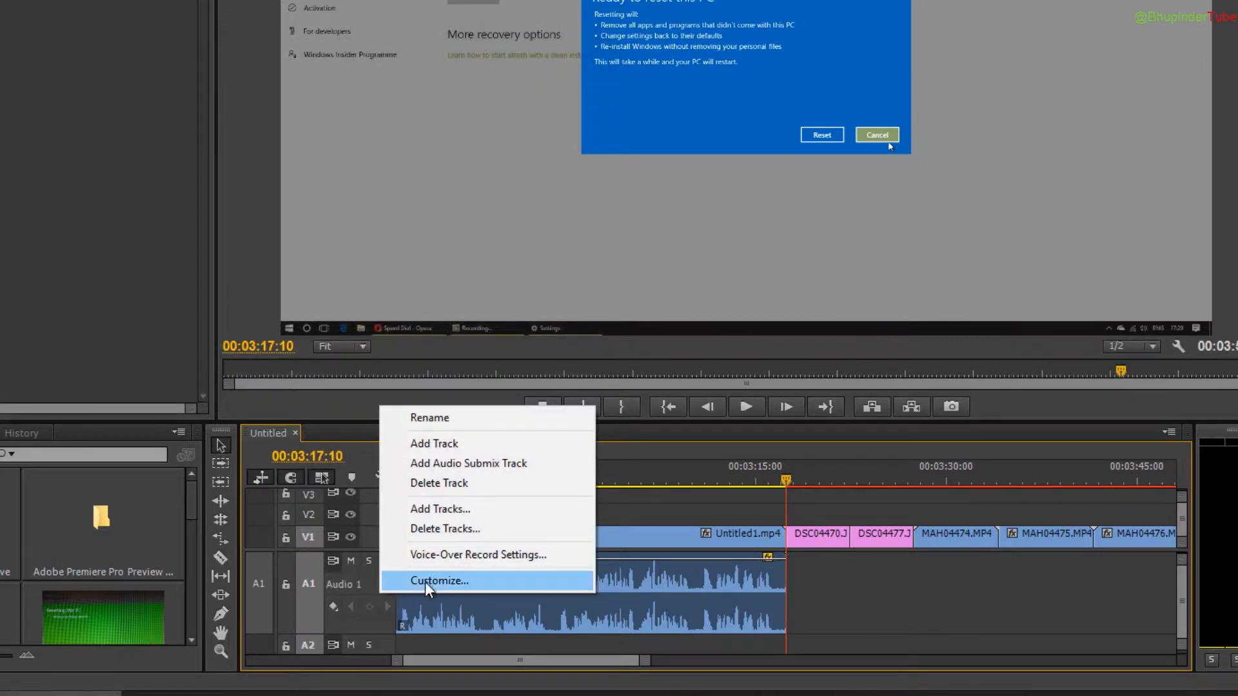
pyautogui.moveTo(462, 583)
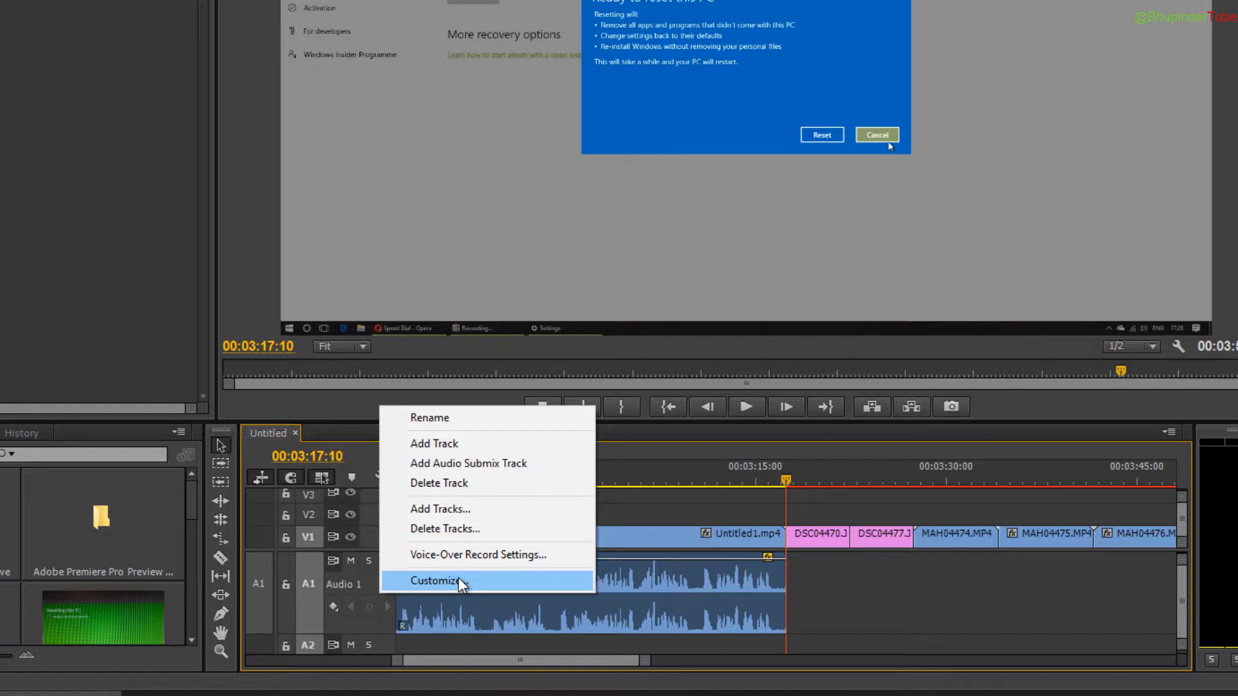
pyautogui.click(435, 580)
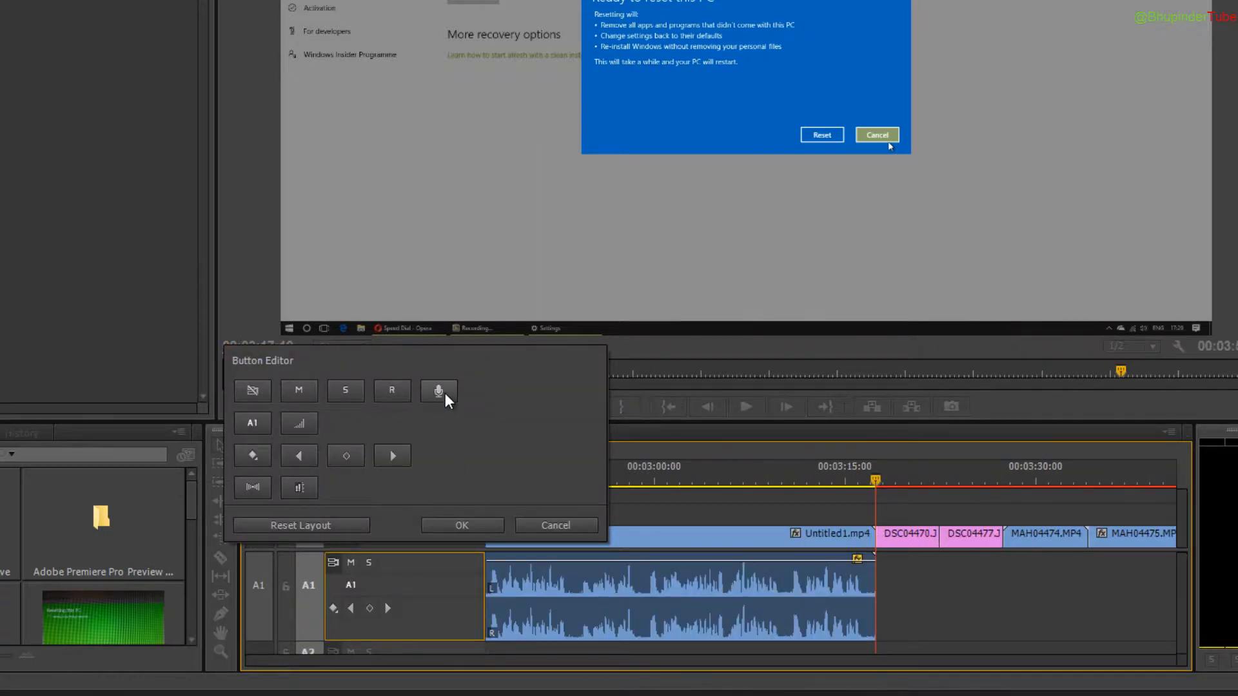
pyautogui.moveTo(438, 391)
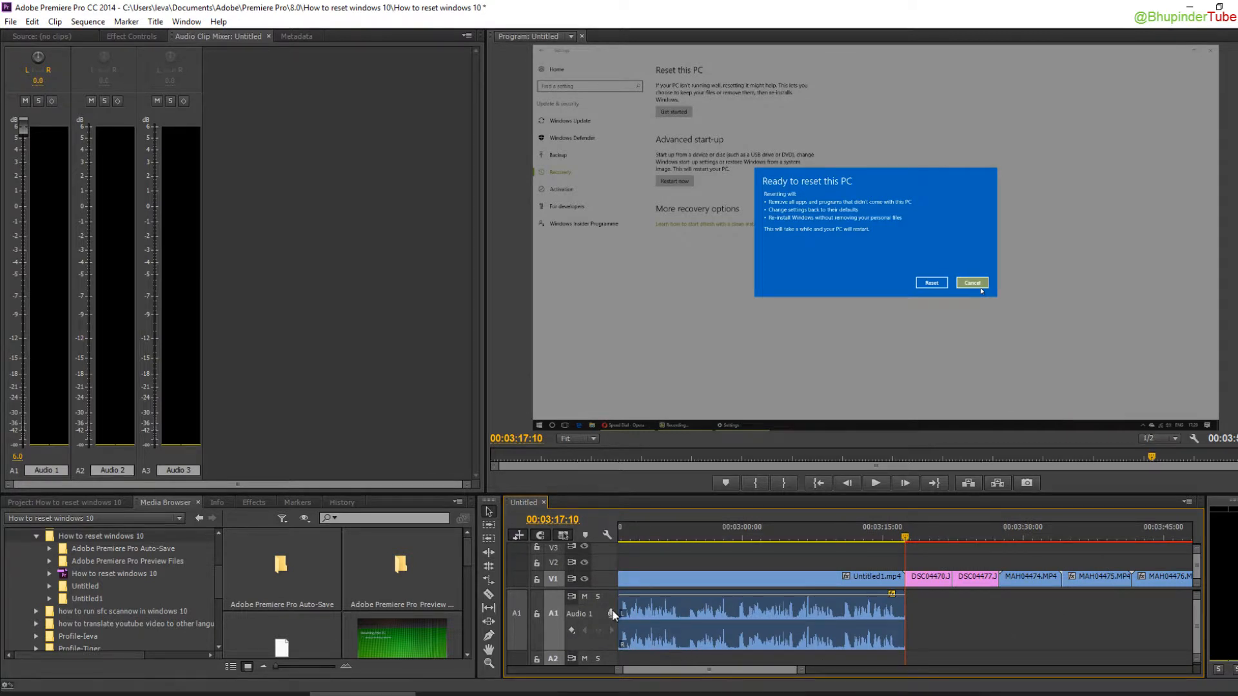
pyautogui.moveTo(959, 632)
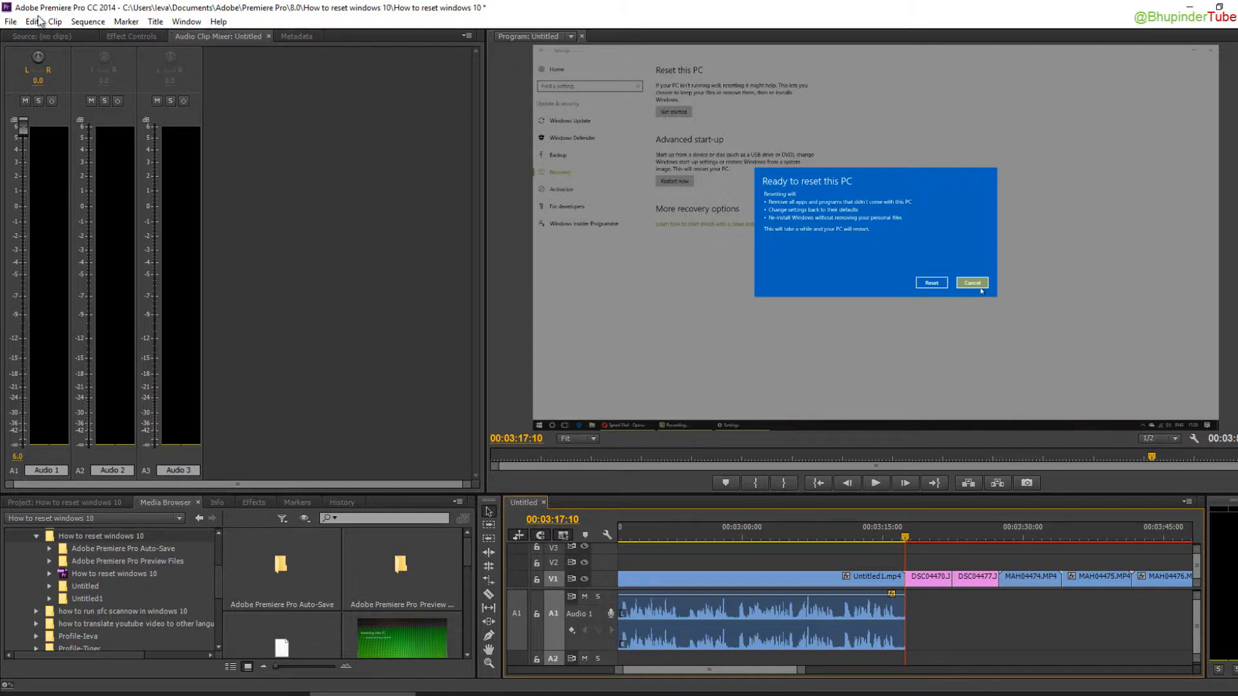
# Show the Edit menu's Preferences submenu, pointing at Audio
pyautogui.click(29, 22)
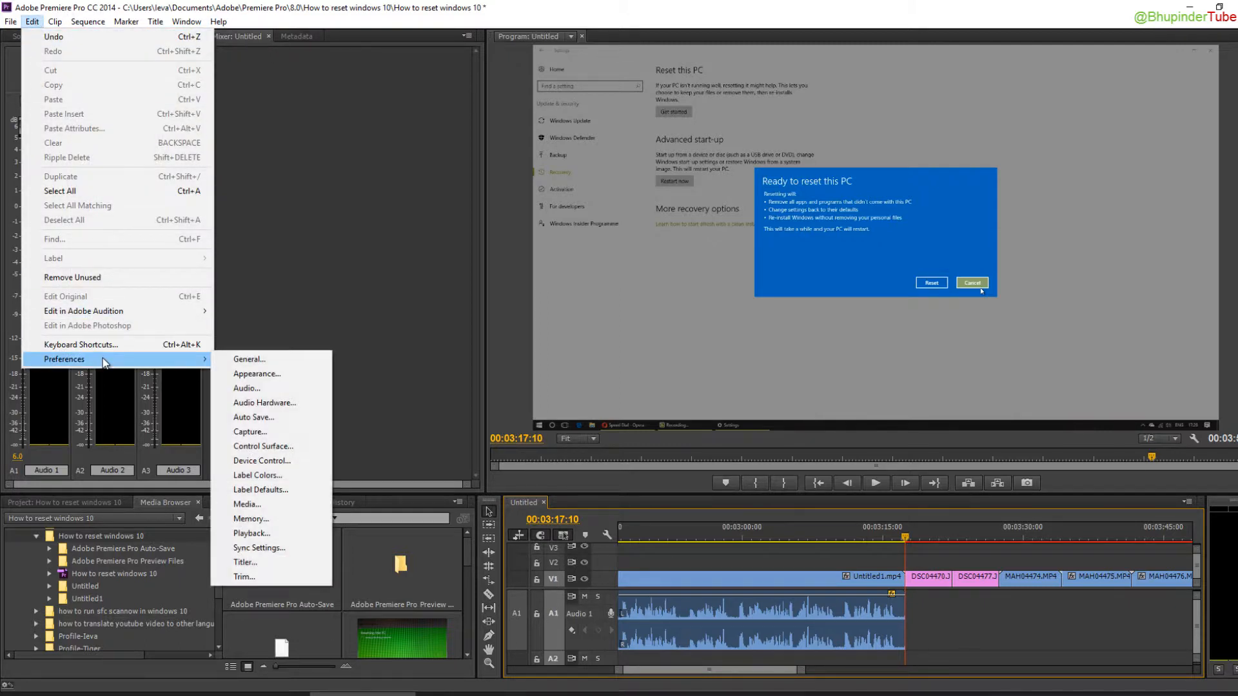
pyautogui.moveTo(260, 389)
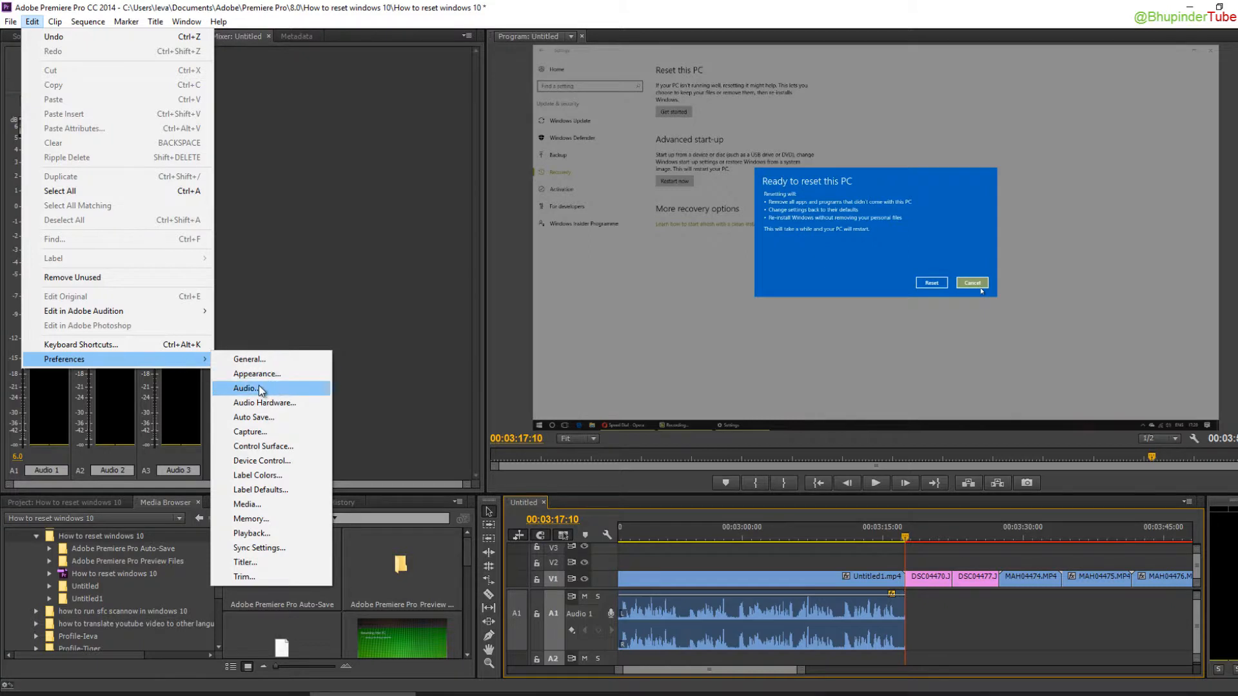
# In Audio preferences, enable muting input during timeline recording
pyautogui.click(246, 388)
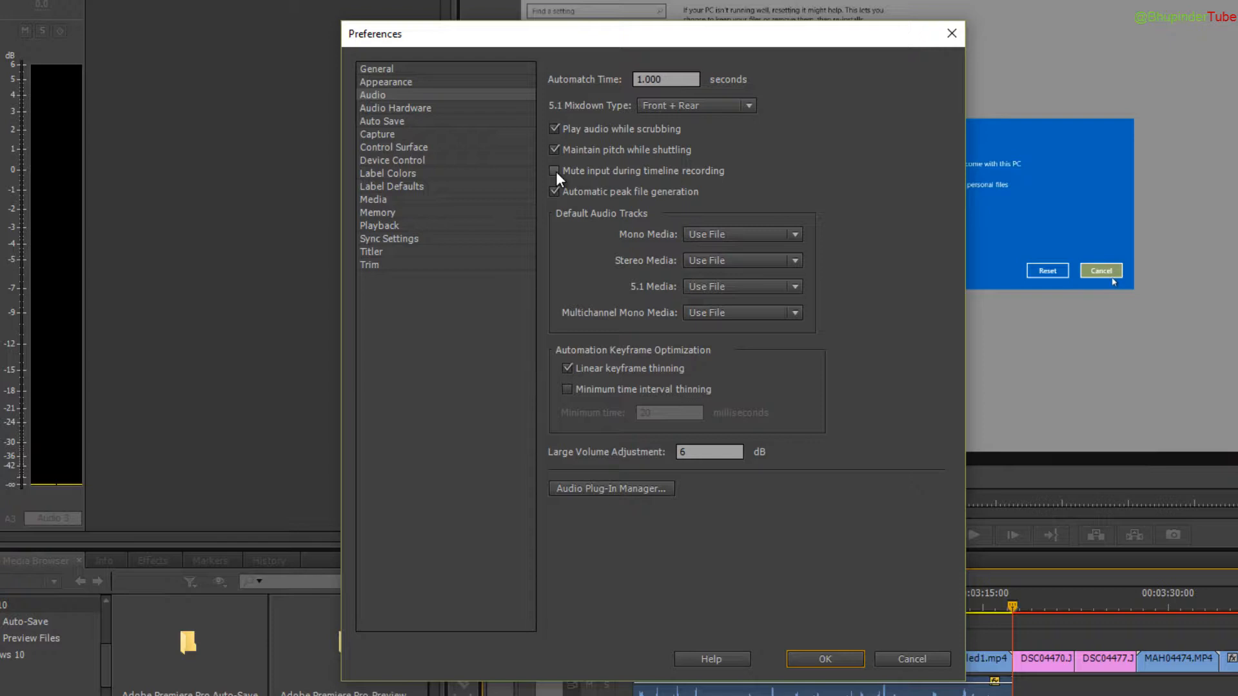
pyautogui.click(555, 170)
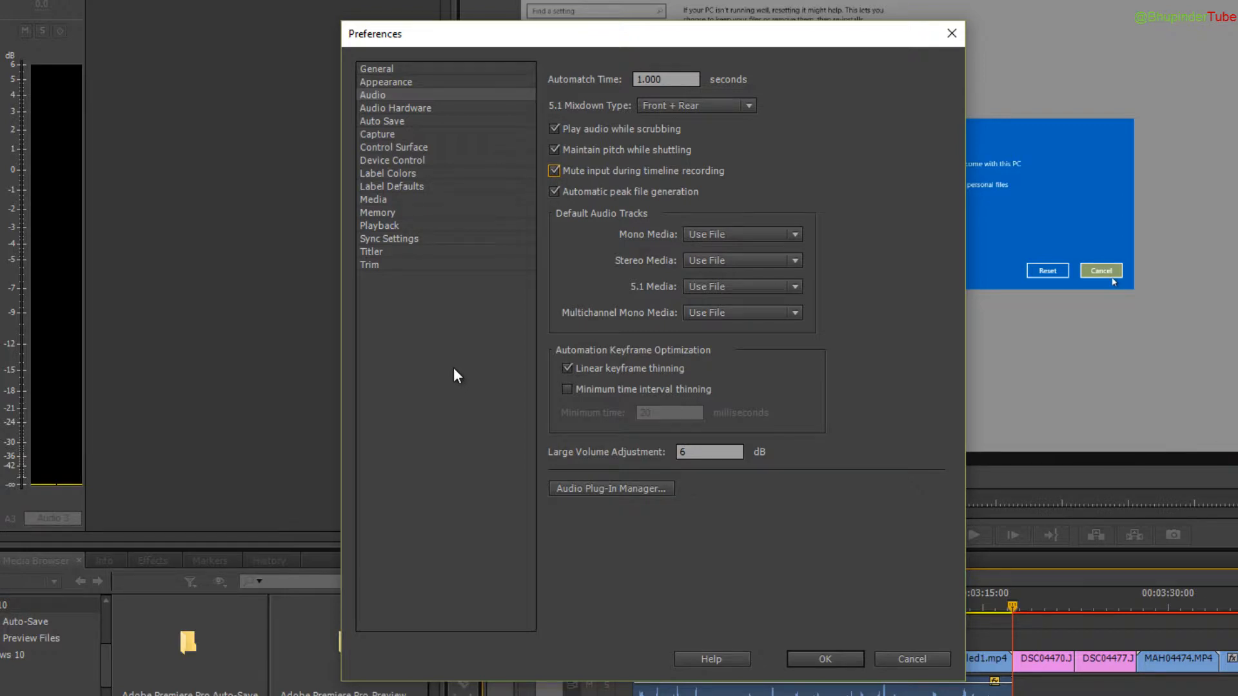
pyautogui.moveTo(641, 498)
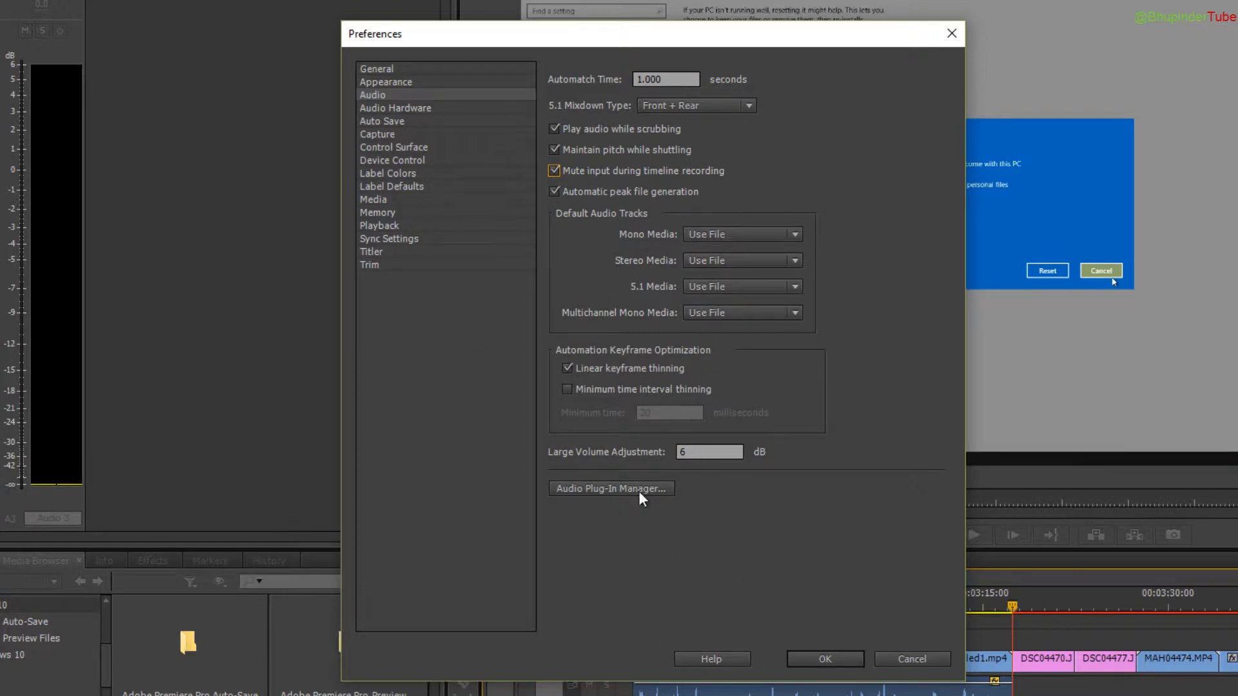
pyautogui.moveTo(394, 113)
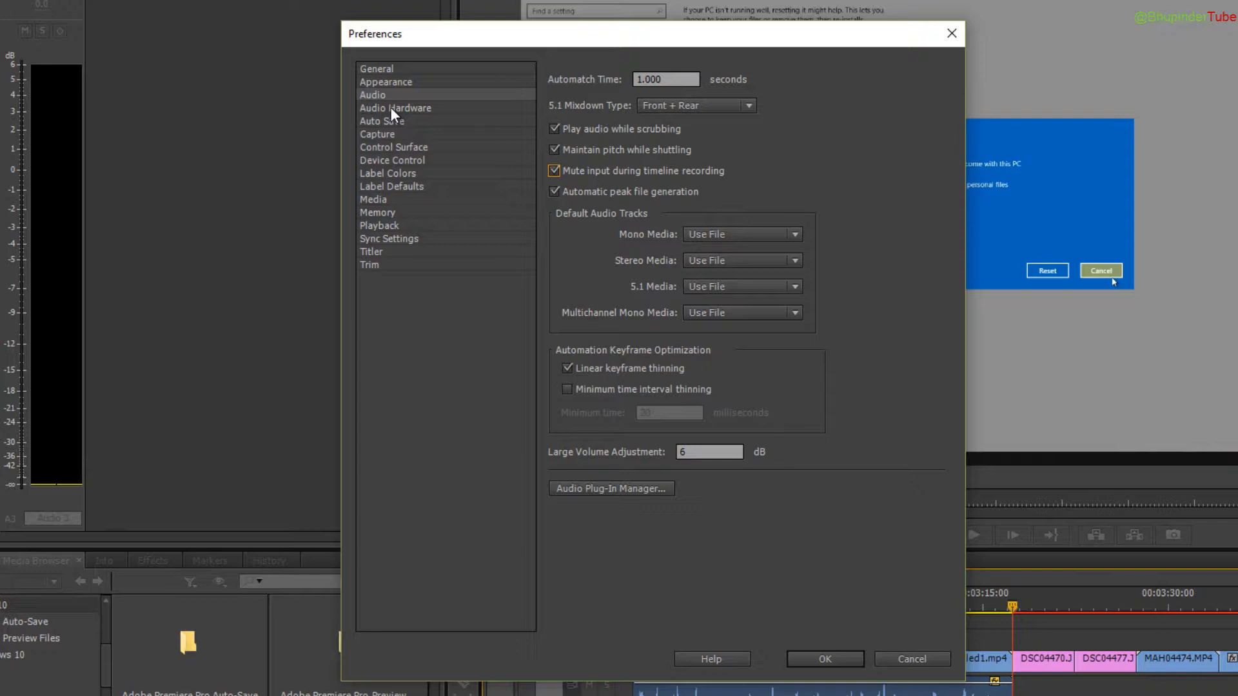
# In Audio Hardware ASIO settings, keep the Yeti microphone enabled as the input device
pyautogui.click(395, 108)
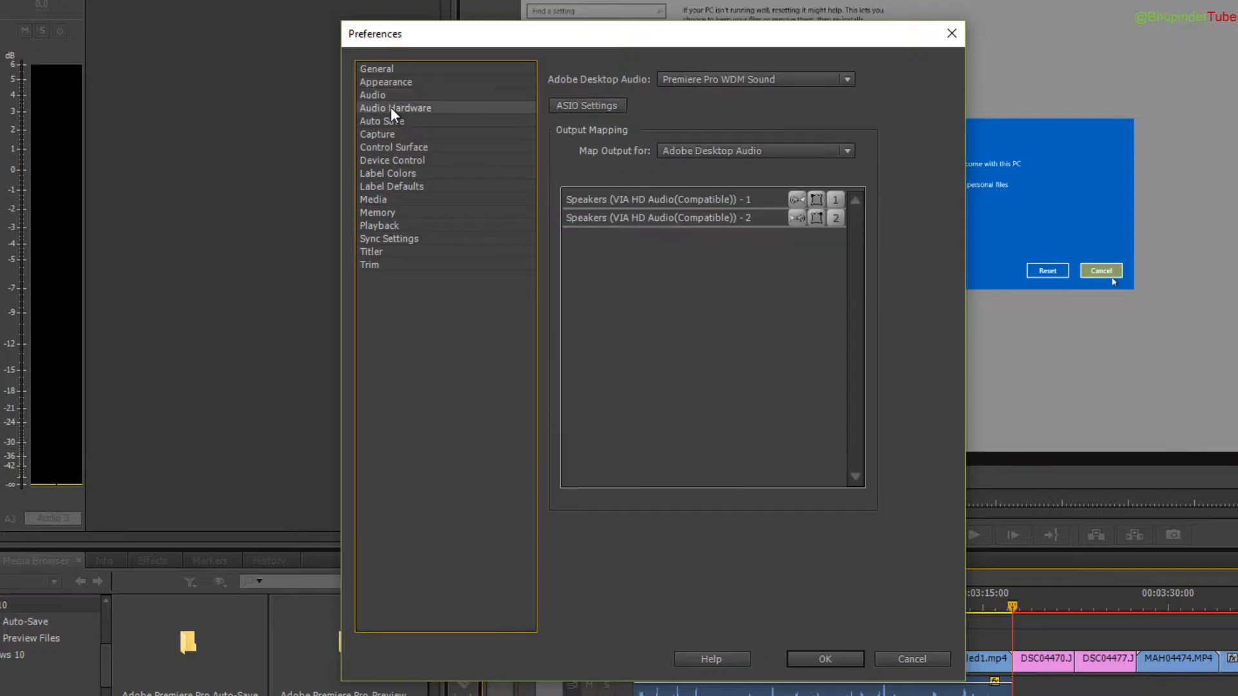
pyautogui.moveTo(616, 119)
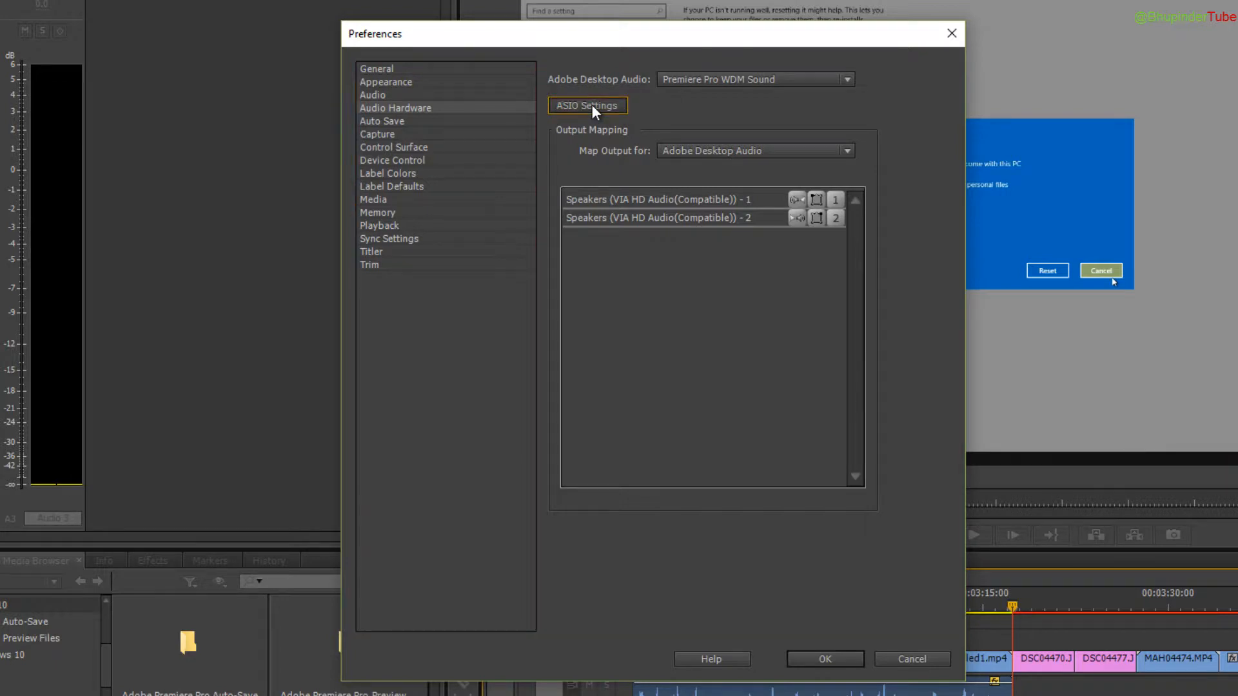
pyautogui.click(587, 104)
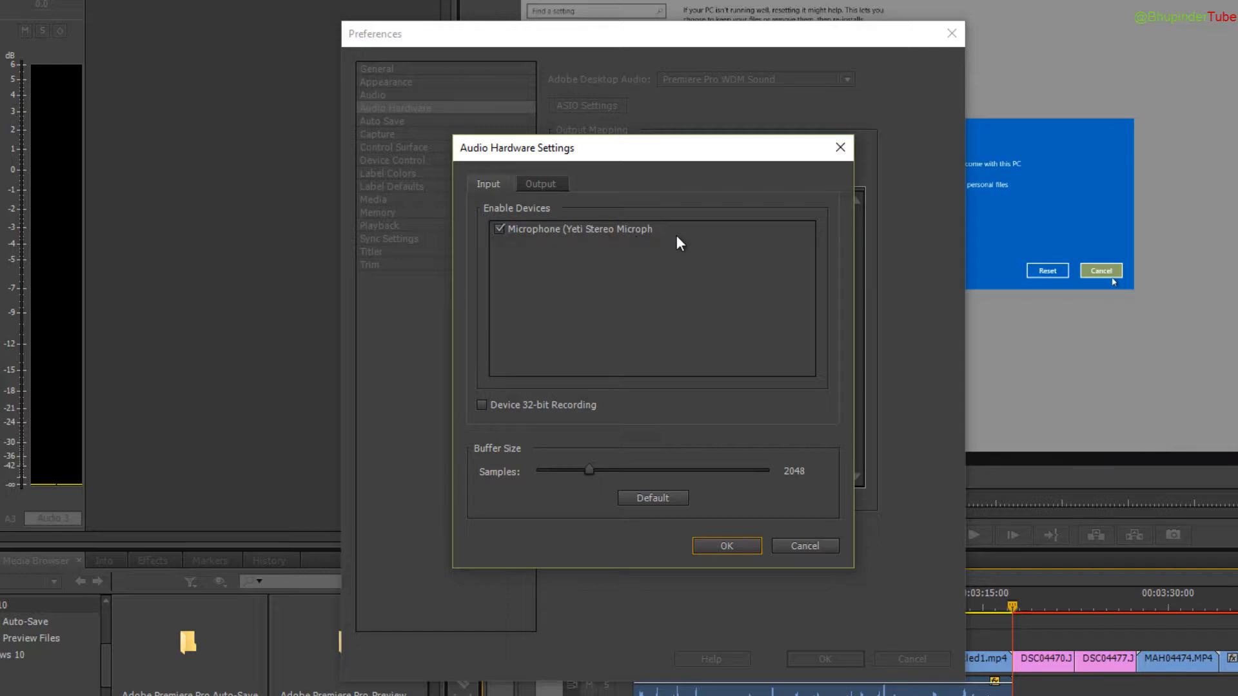
pyautogui.moveTo(544, 229)
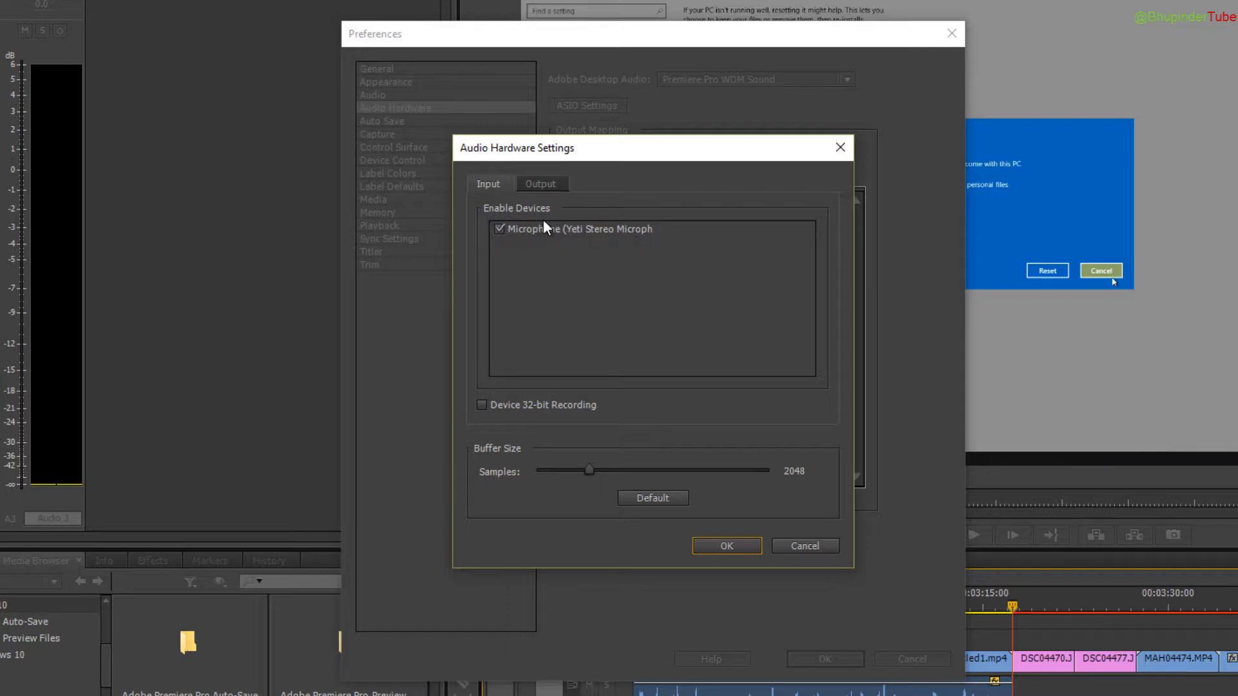
pyautogui.click(499, 230)
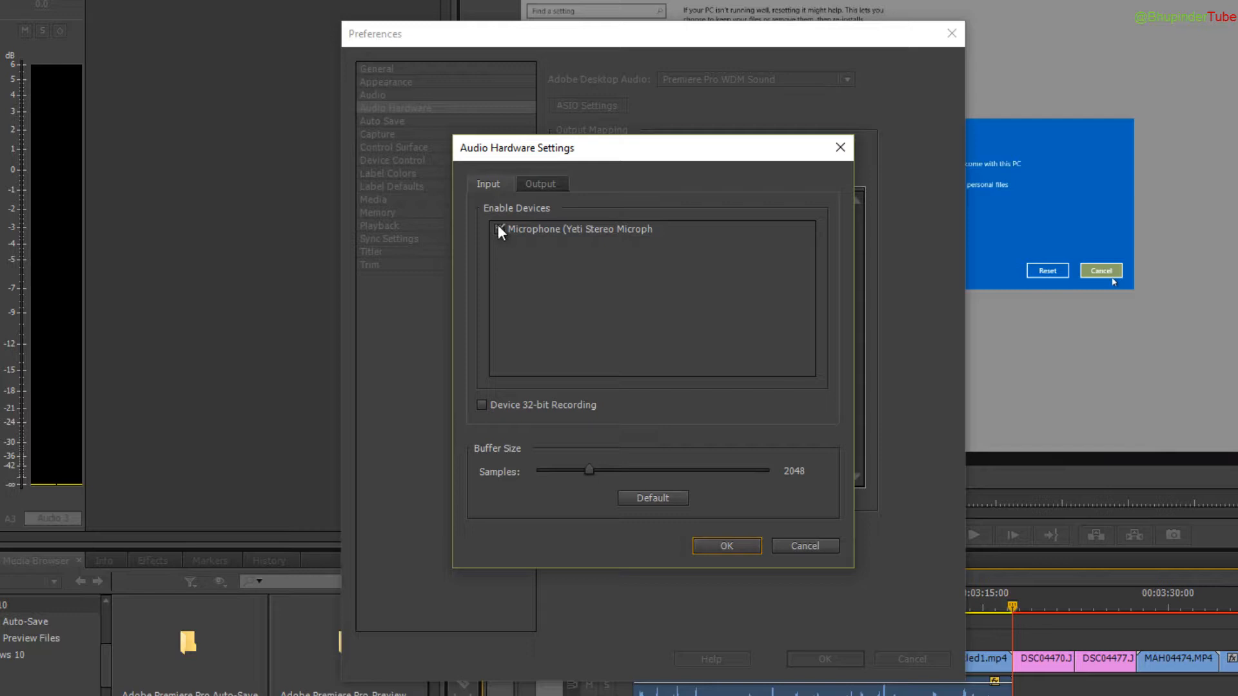
pyautogui.click(499, 230)
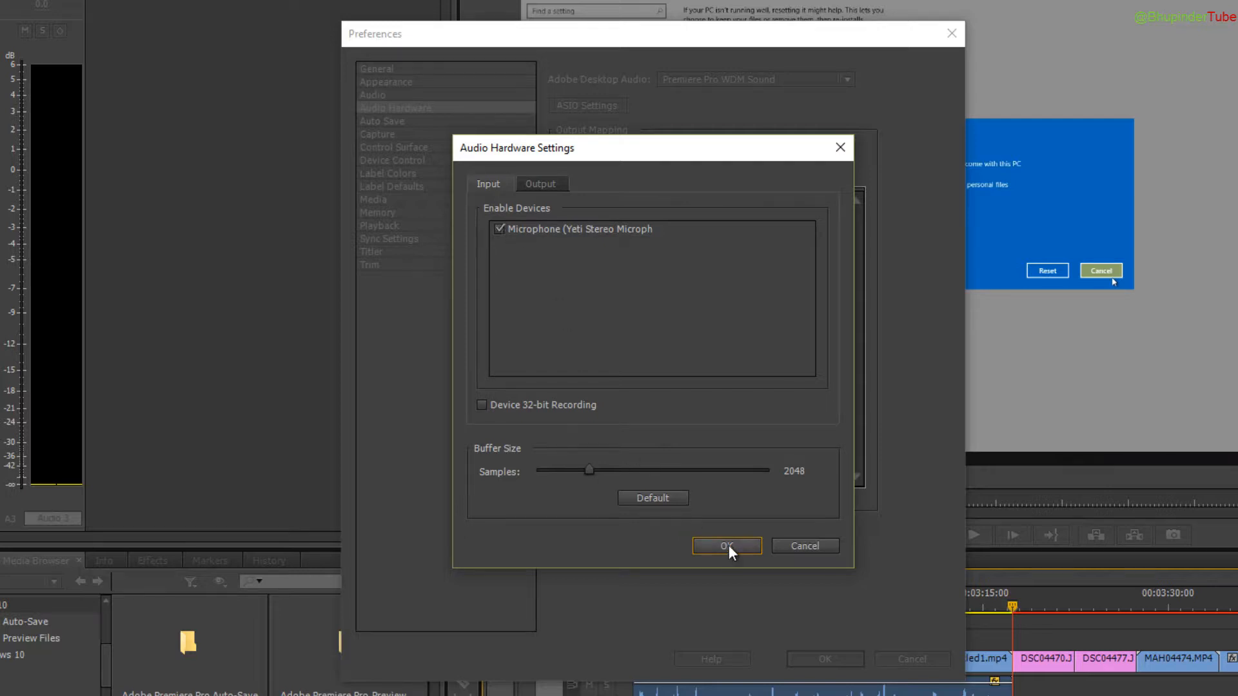
# Confirm the device settings and close Preferences
pyautogui.click(726, 546)
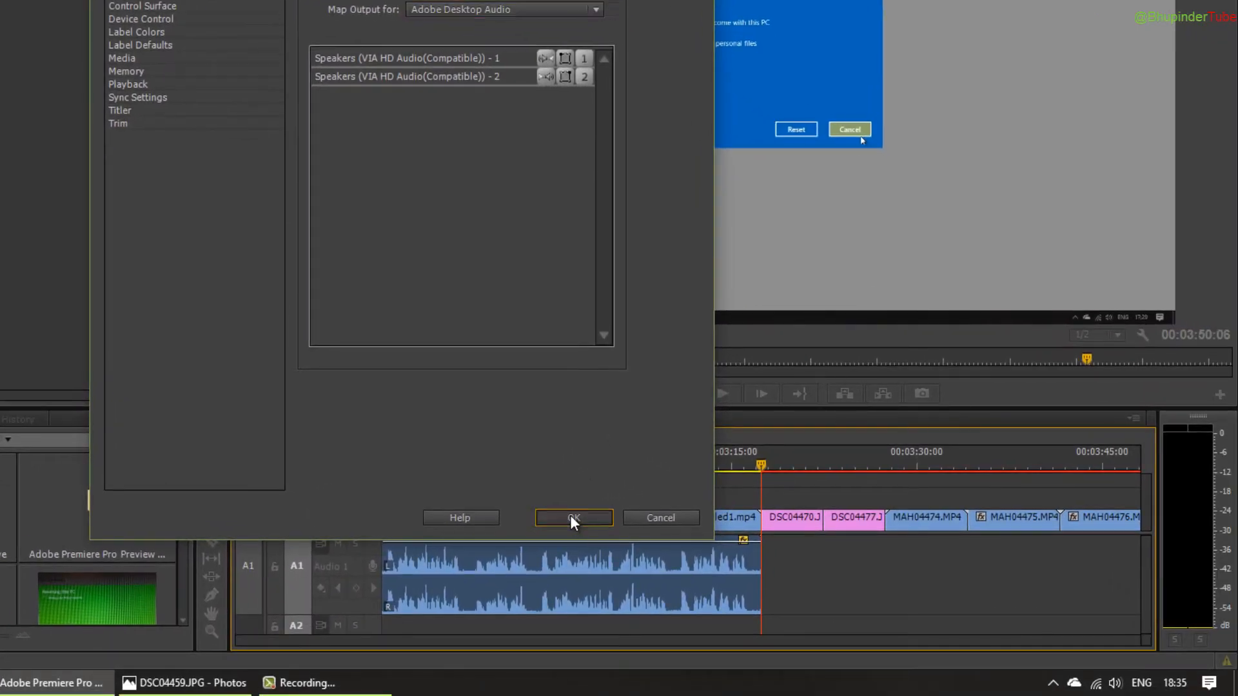
pyautogui.click(573, 519)
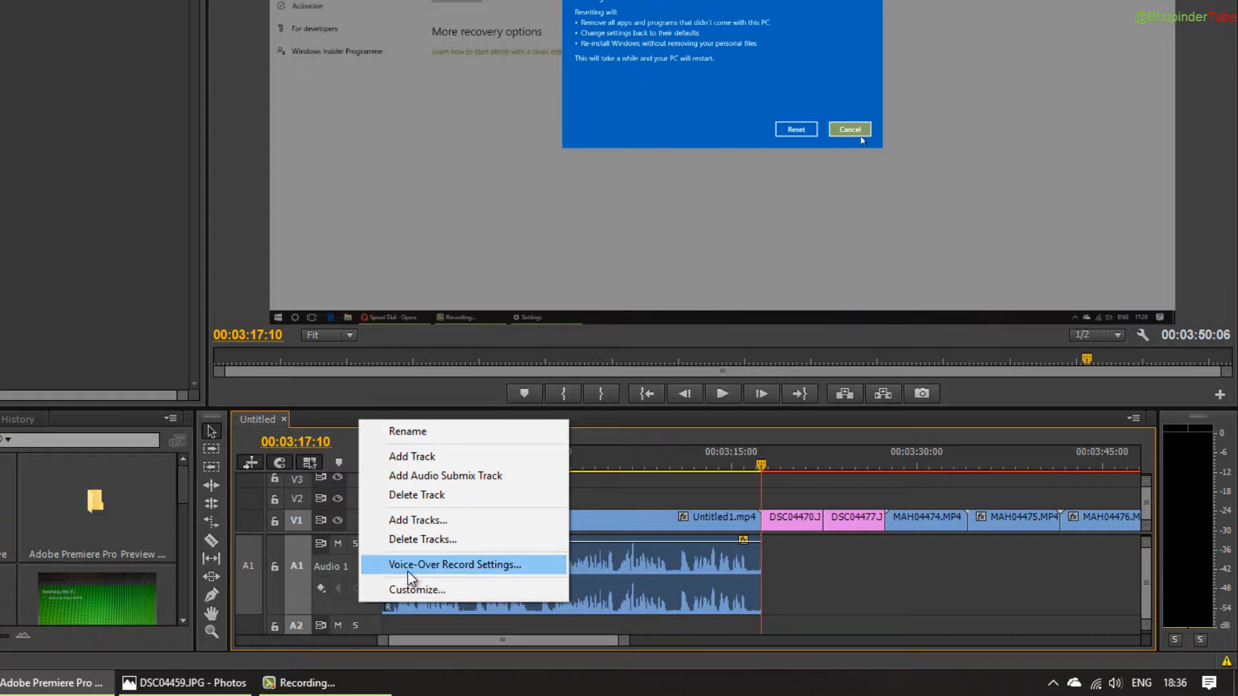
pyautogui.moveTo(416, 574)
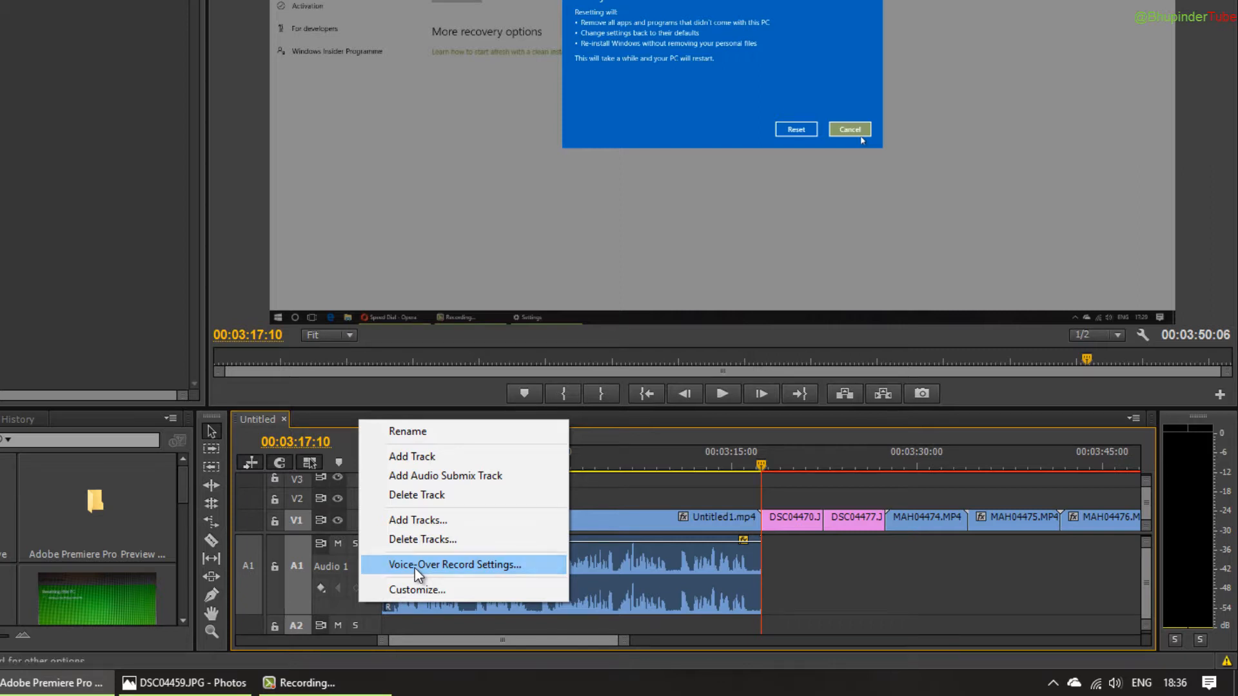
# In Audio 1 Voice-Over Record Settings, turn off Preroll and Postroll and close the dialog
pyautogui.click(454, 565)
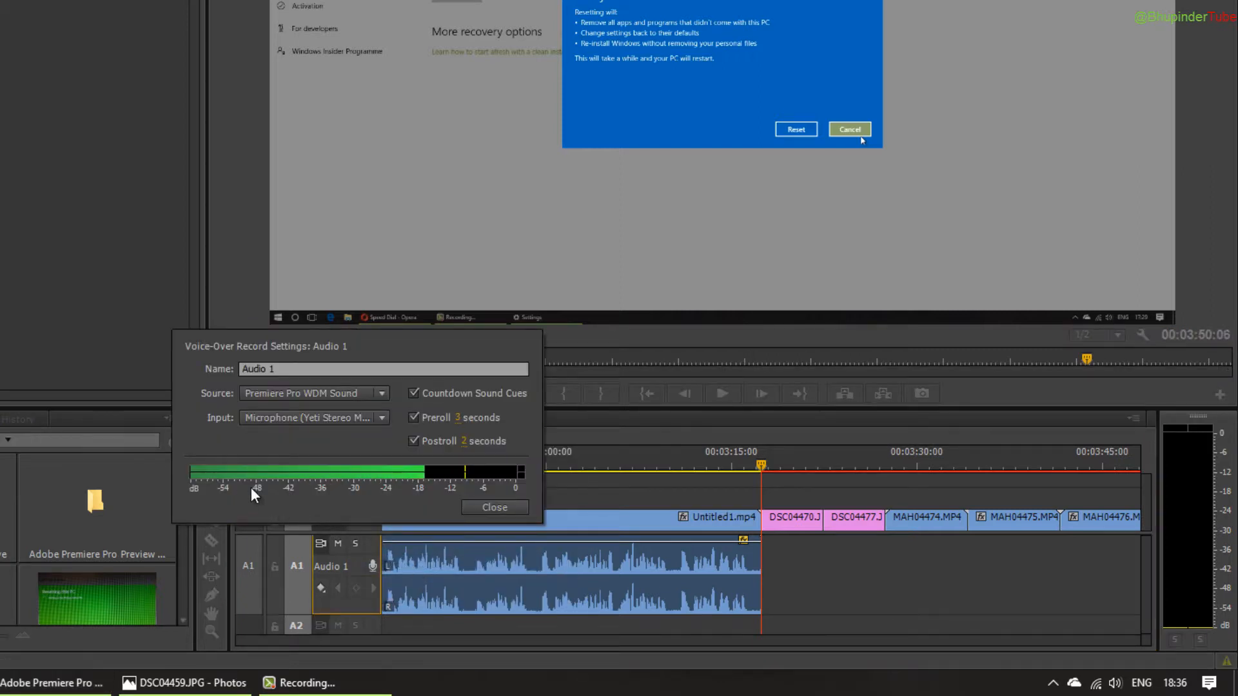
pyautogui.moveTo(338, 486)
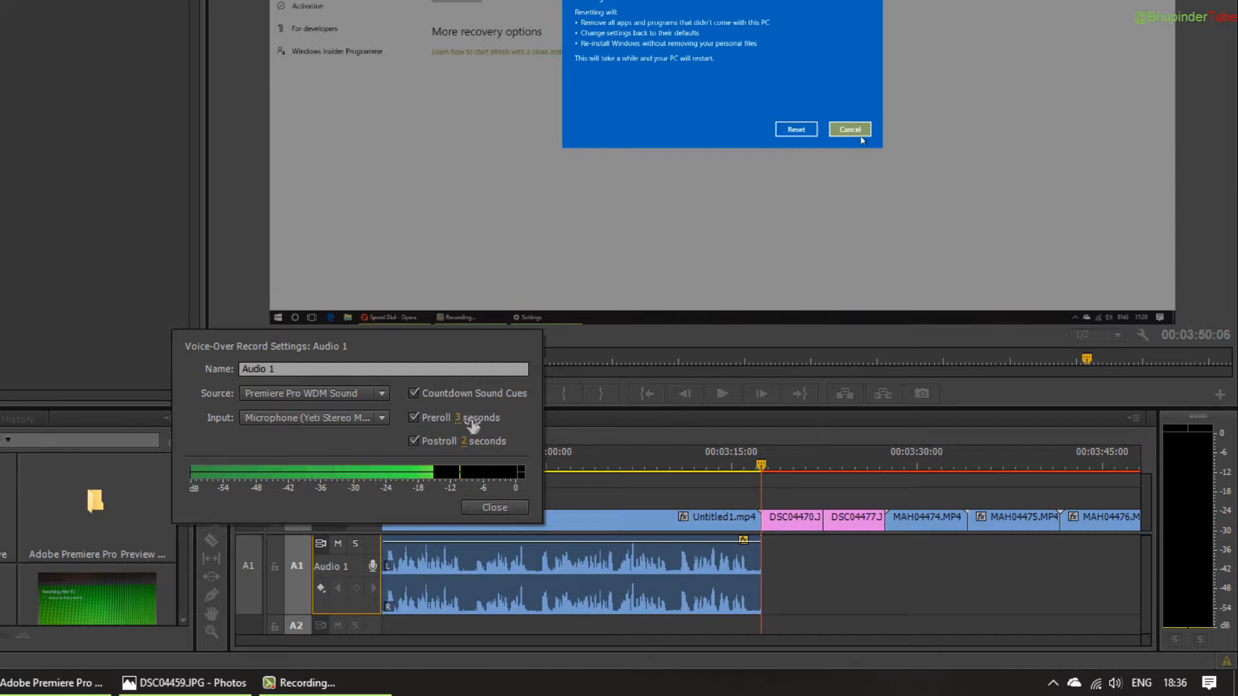
pyautogui.moveTo(387, 448)
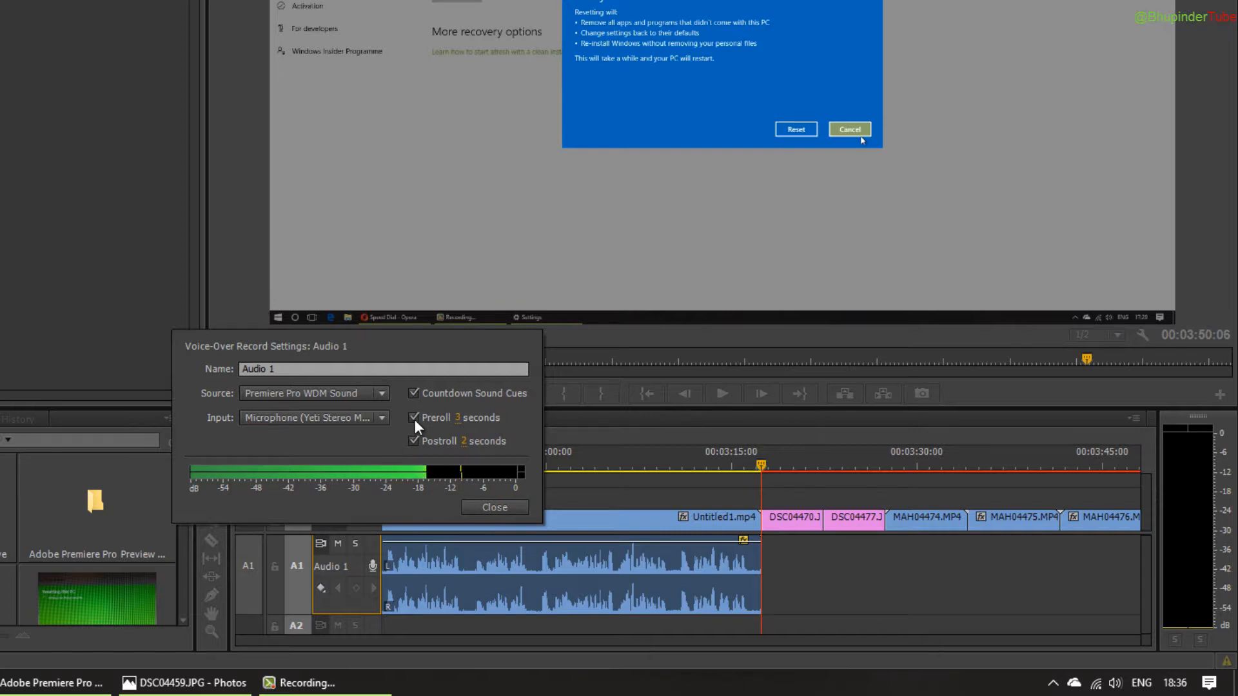
pyautogui.click(414, 417)
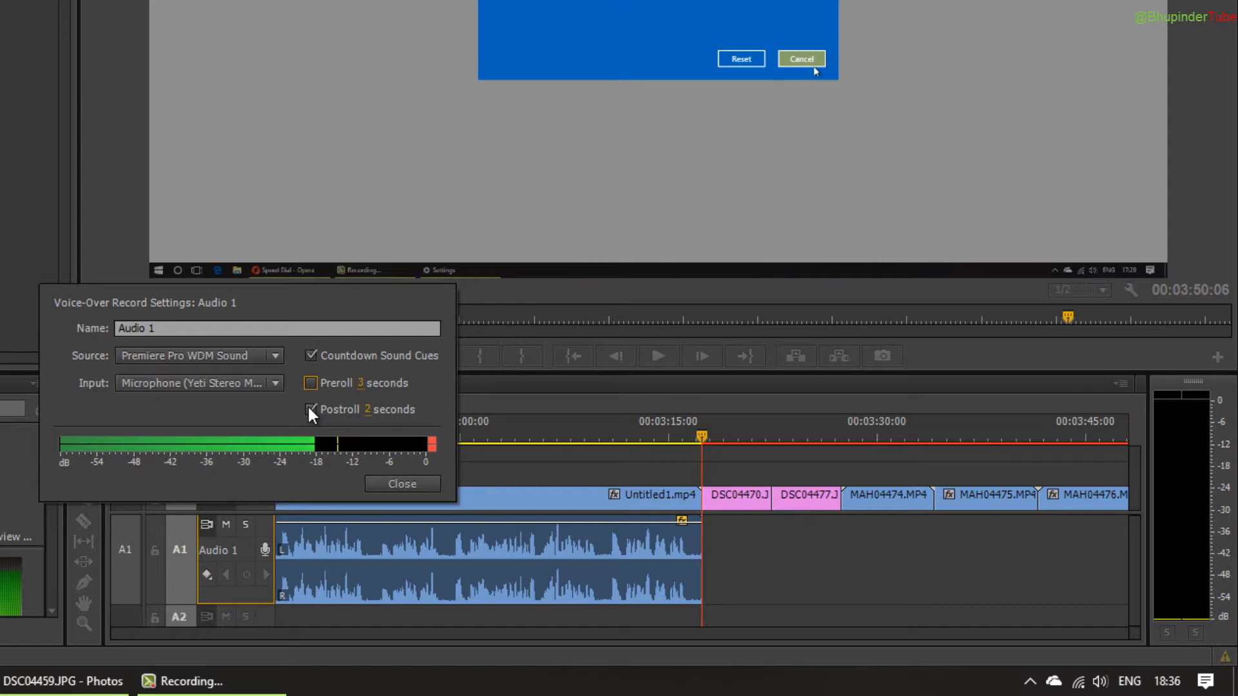
pyautogui.click(310, 409)
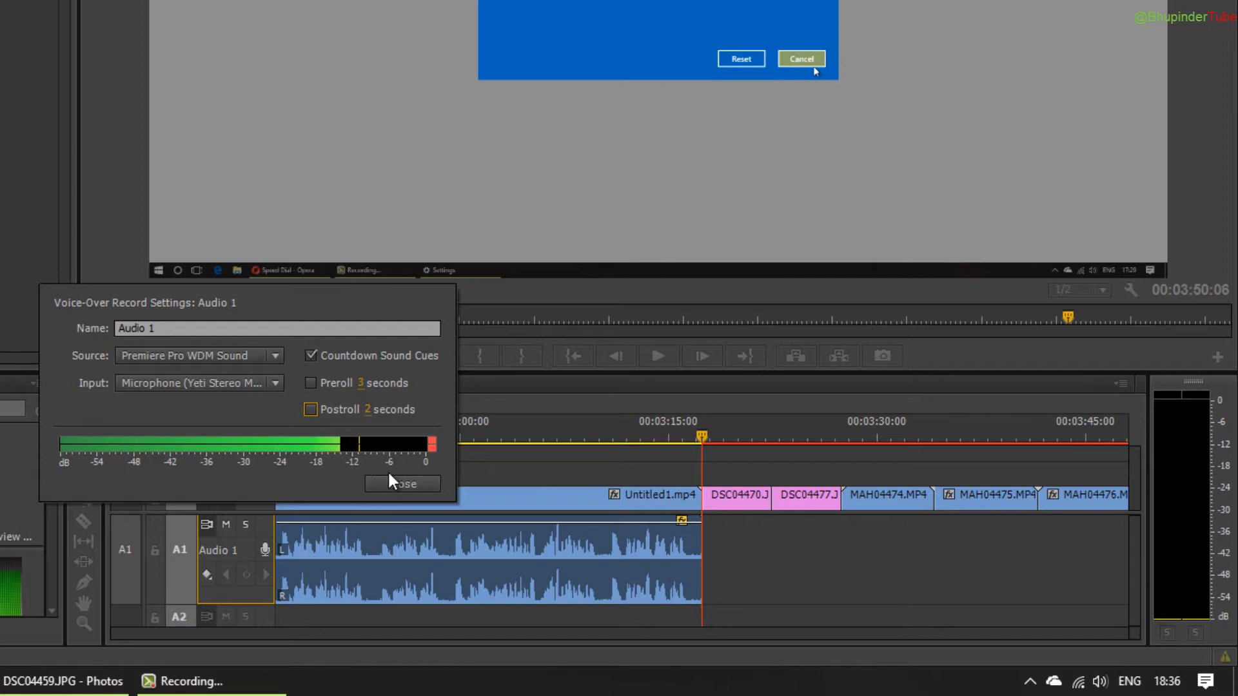
pyautogui.click(402, 483)
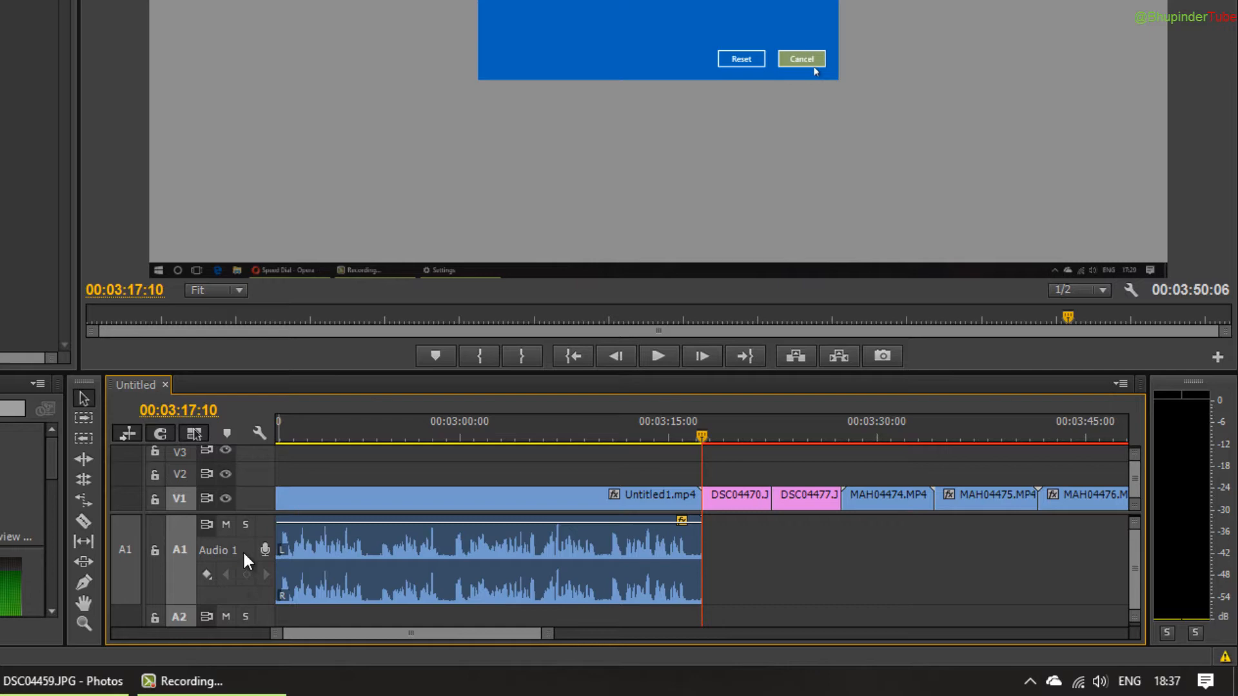
pyautogui.moveTo(266, 551)
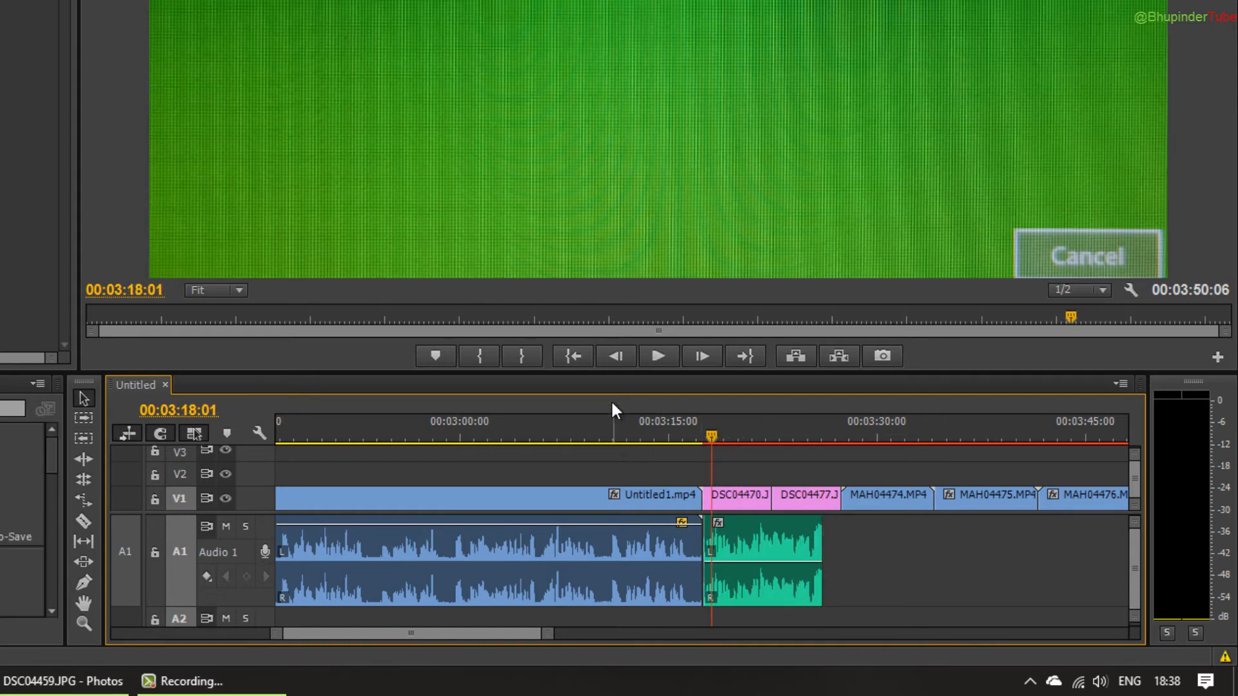
pyautogui.click(658, 356)
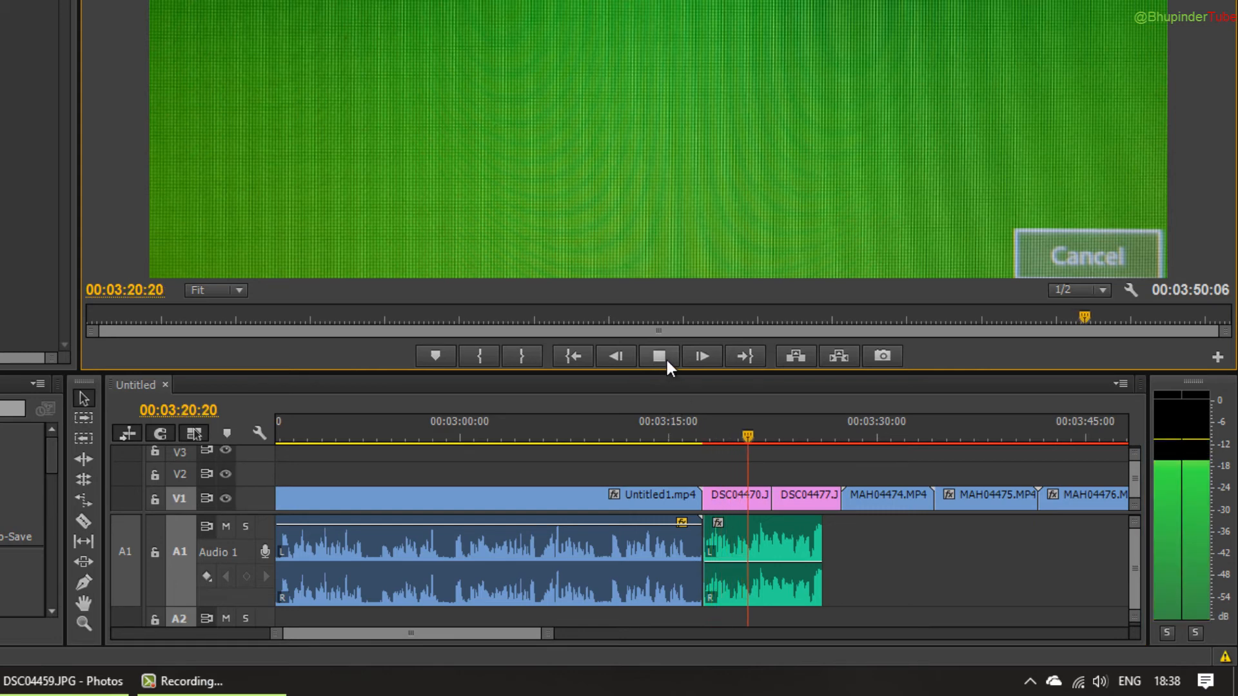
pyautogui.click(659, 356)
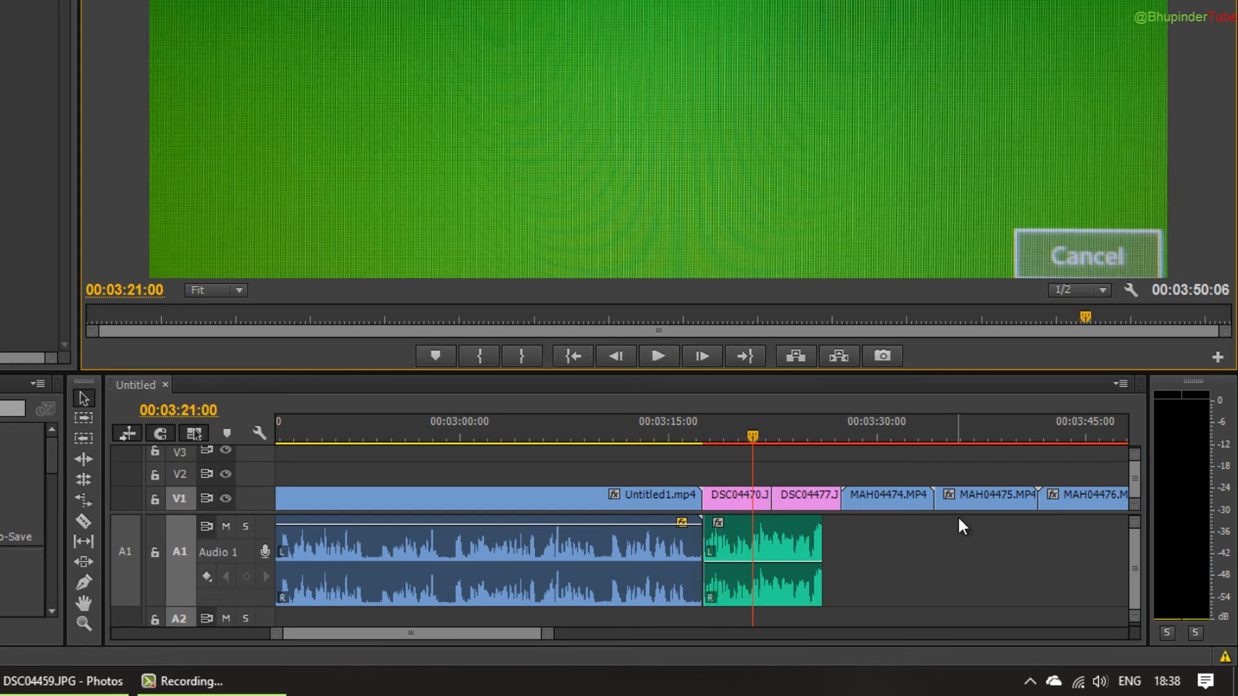